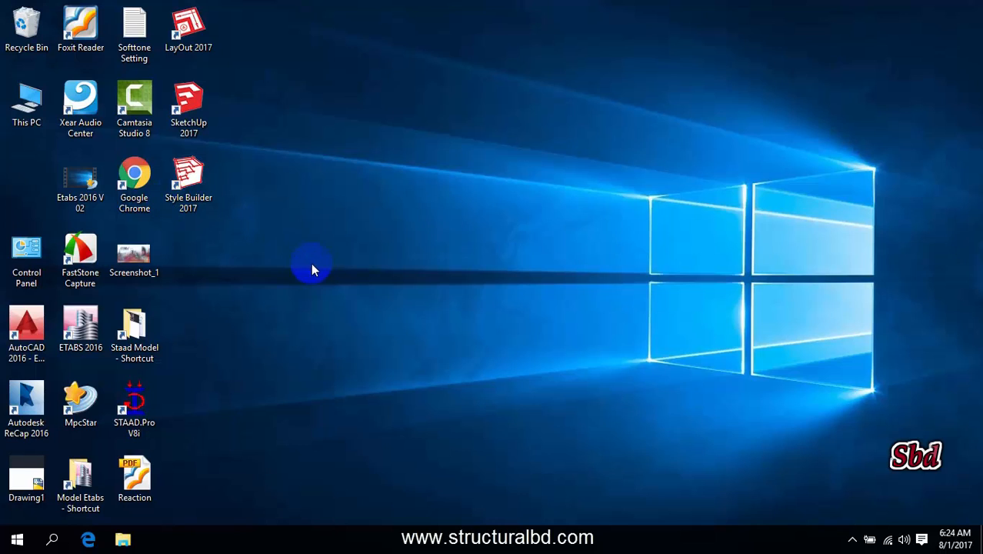
pyautogui.moveTo(361, 258)
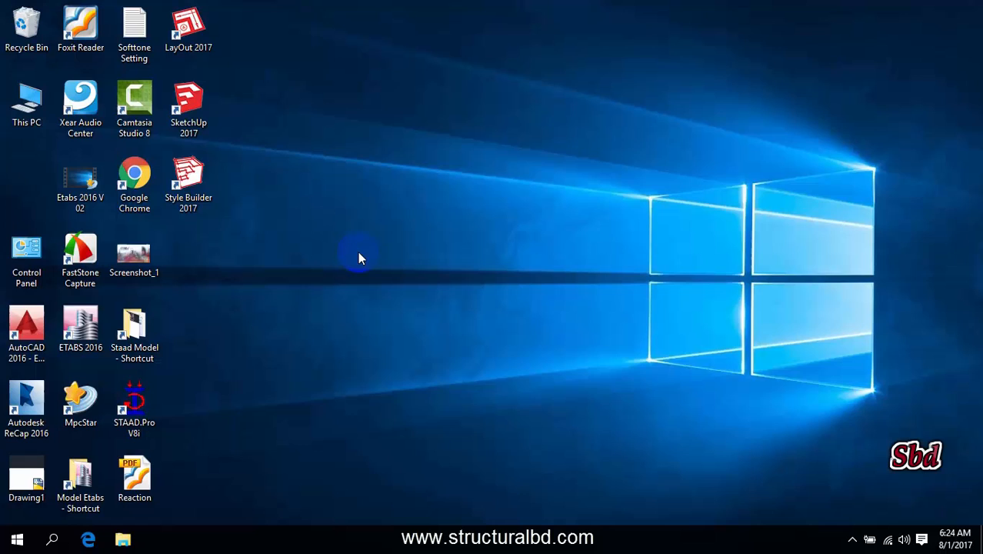
pyautogui.moveTo(455, 323)
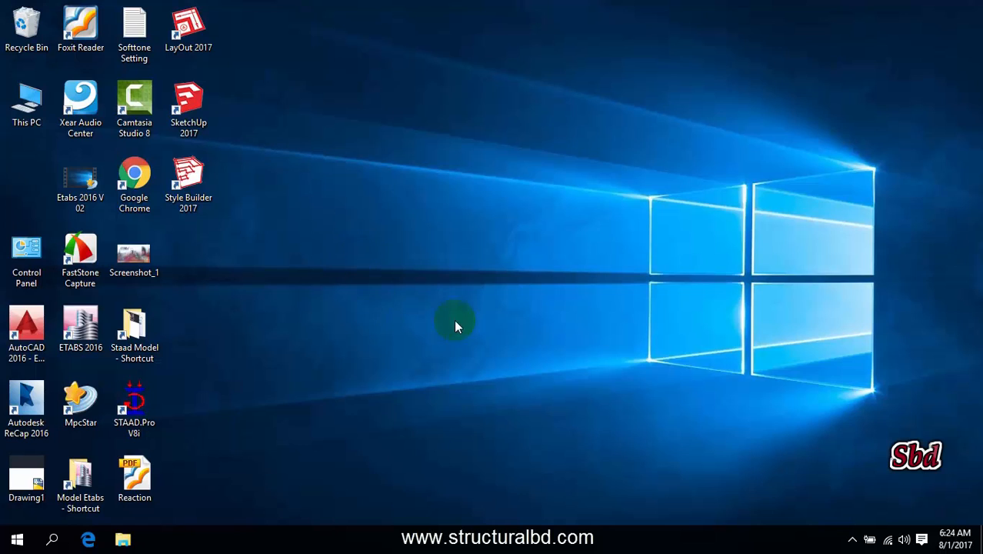
pyautogui.moveTo(361, 326)
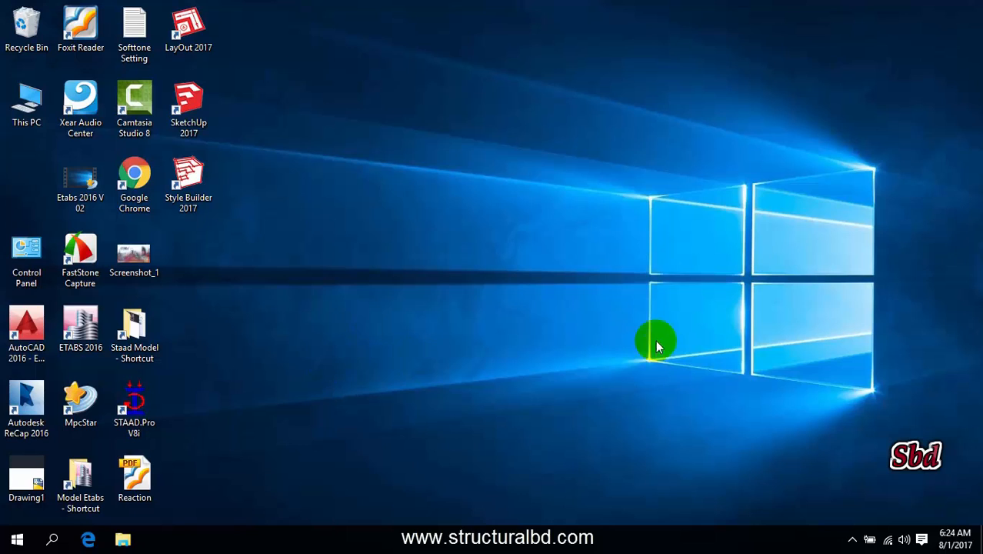
# Launch SketchUp 2017 from its desktop shortcut and expand the Pro Trial license details in the welcome window.
pyautogui.click(188, 107)
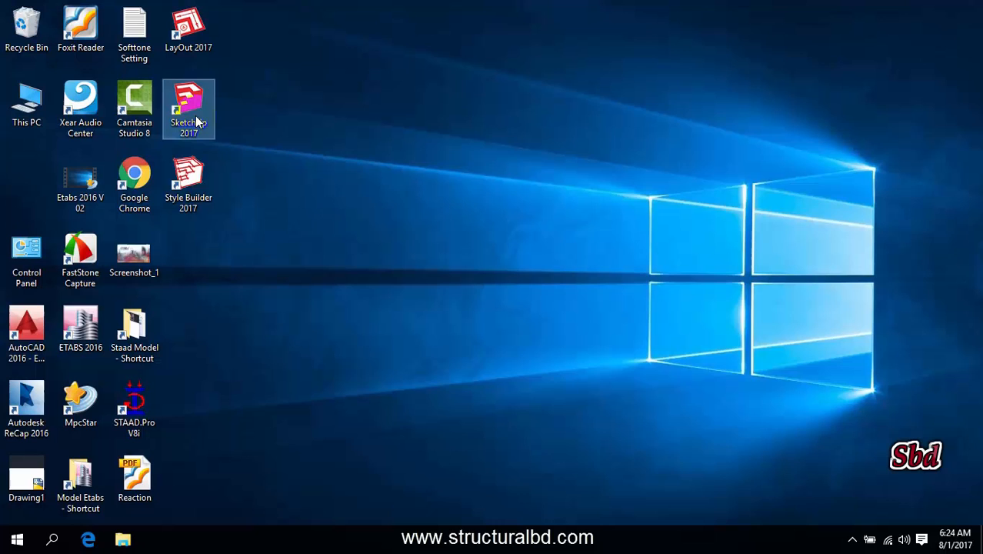
pyautogui.doubleClick(188, 104)
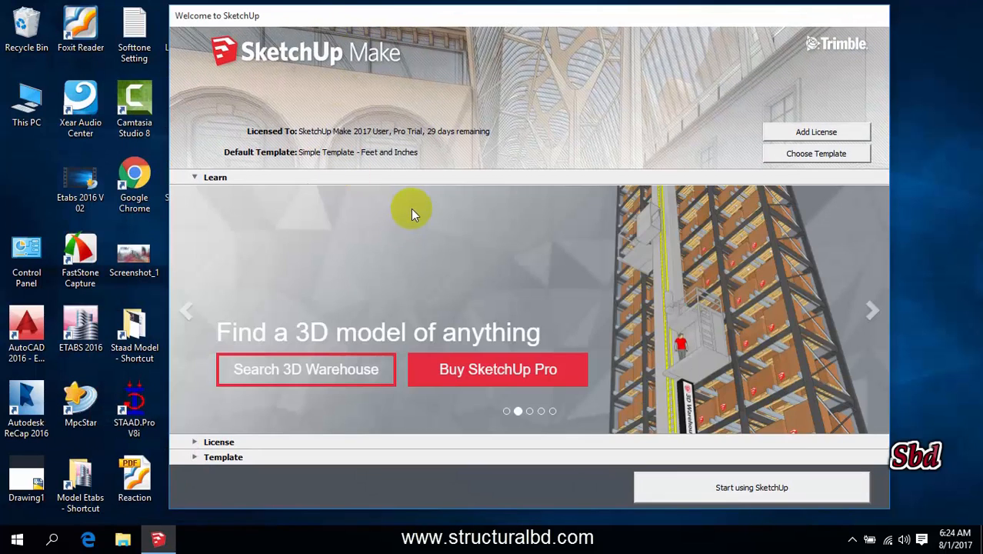
pyautogui.click(219, 192)
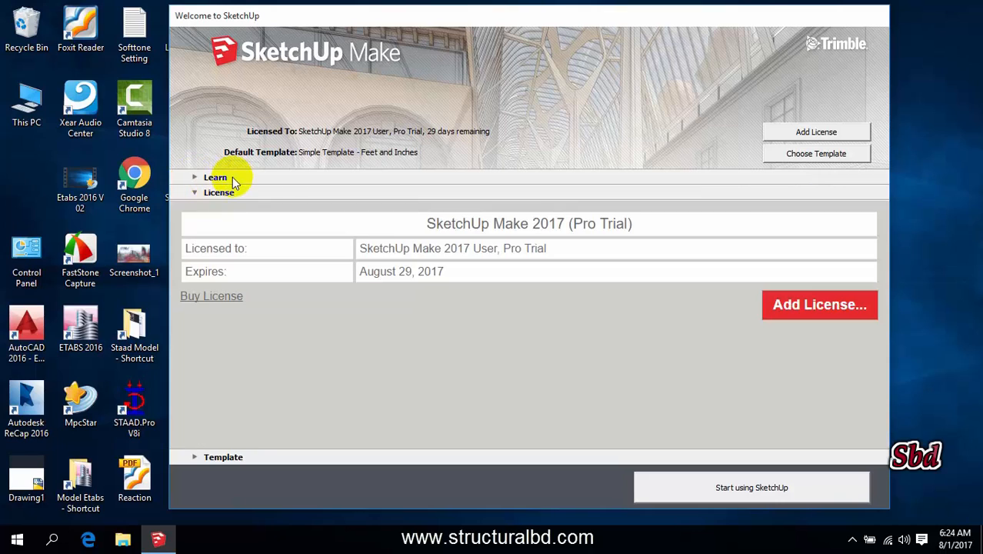
pyautogui.click(215, 177)
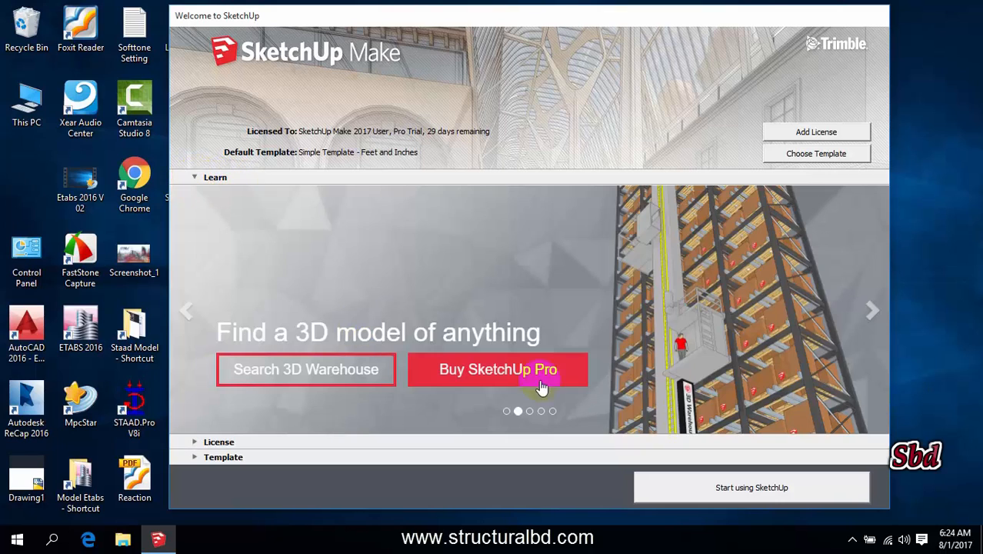
pyautogui.moveTo(397, 378)
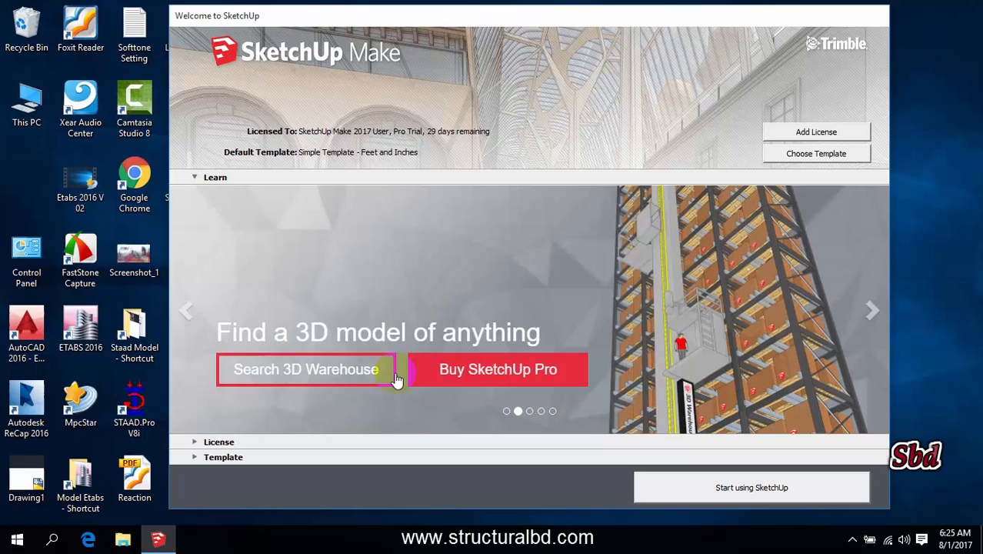
pyautogui.moveTo(612, 354)
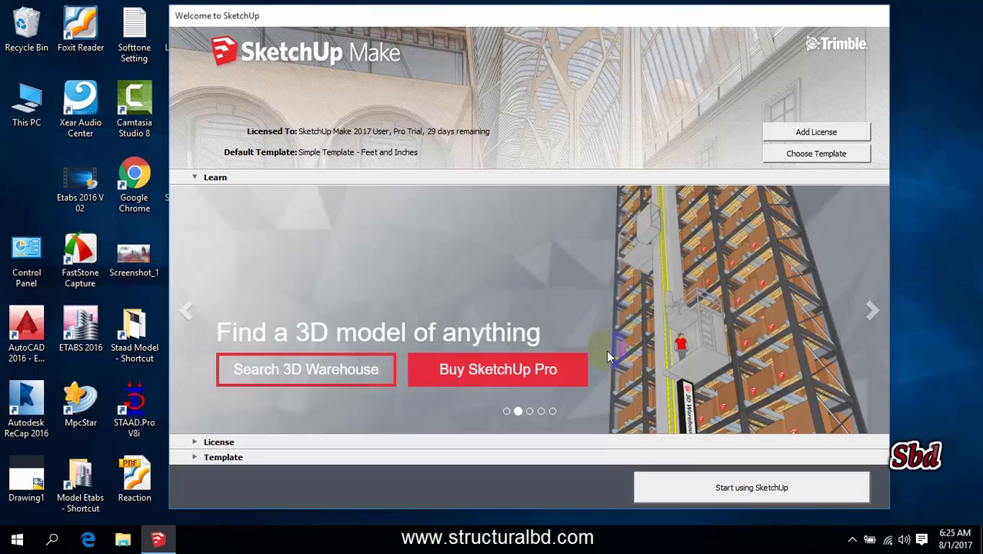
pyautogui.click(218, 192)
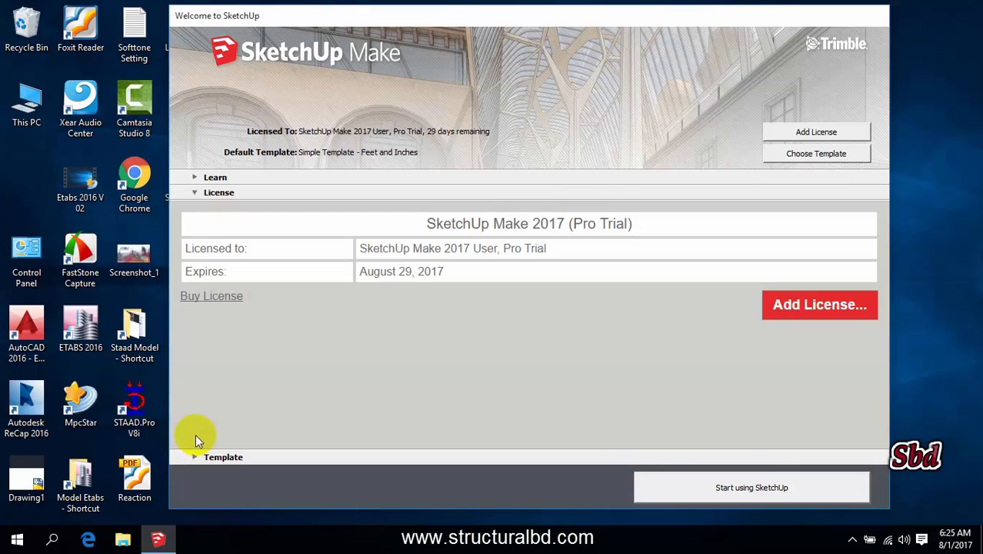
pyautogui.moveTo(354, 284)
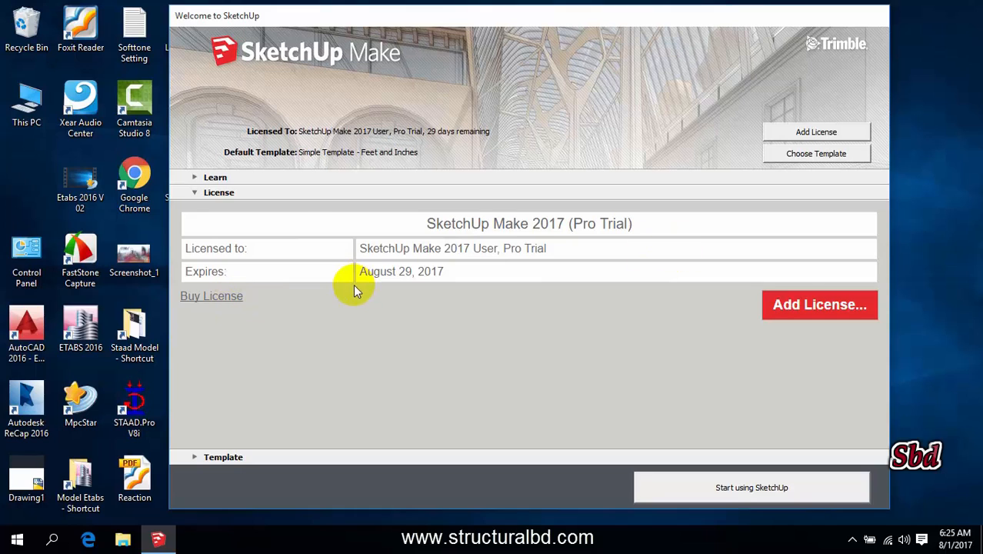
pyautogui.moveTo(291, 489)
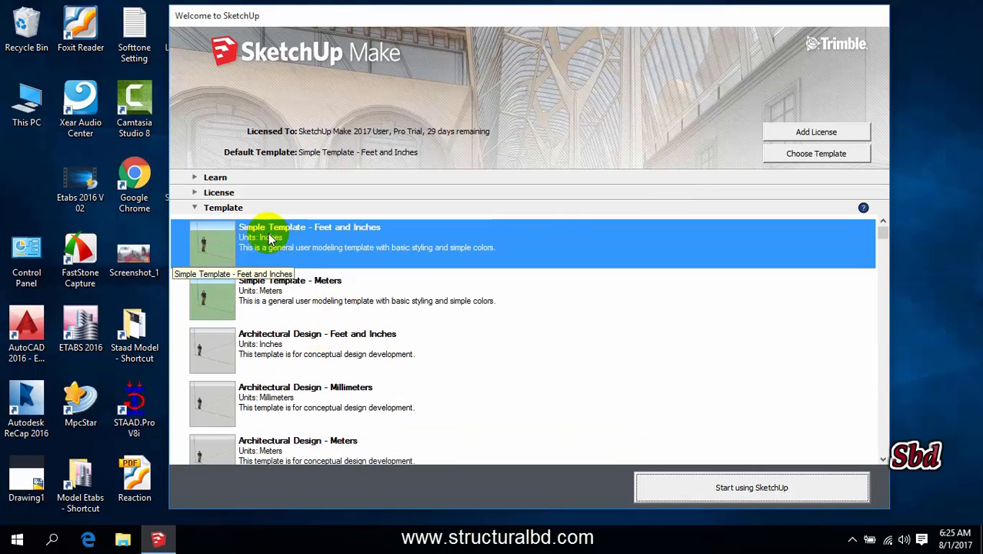
pyautogui.moveTo(357, 249)
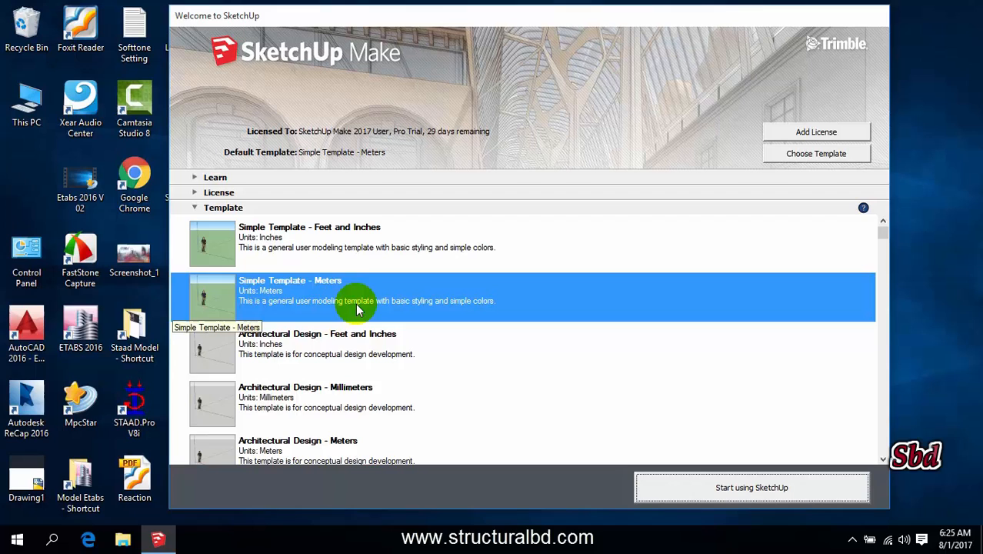
# Choose Simple Template - Feet and Inches and start using SketchUp.
pyautogui.click(308, 403)
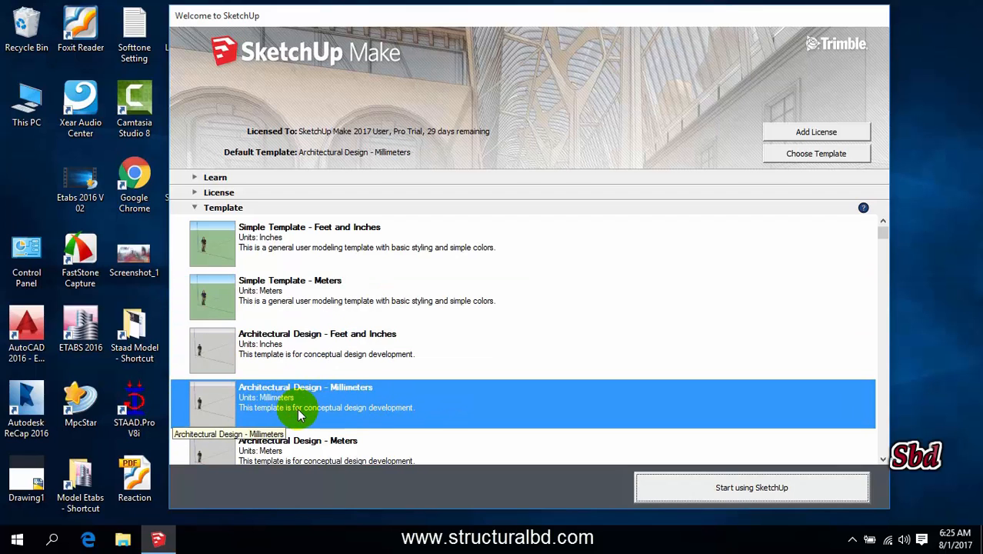
pyautogui.scroll(-3)
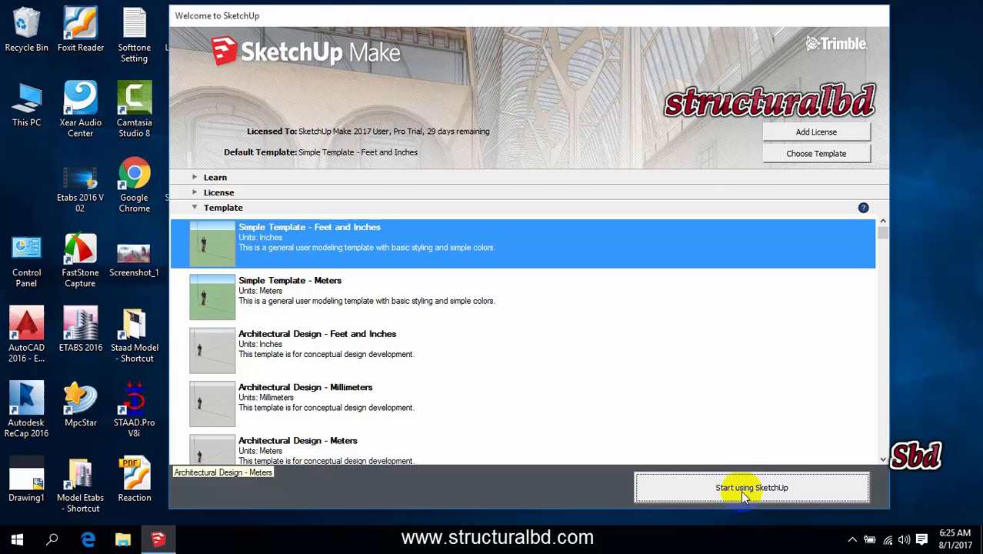
pyautogui.click(750, 486)
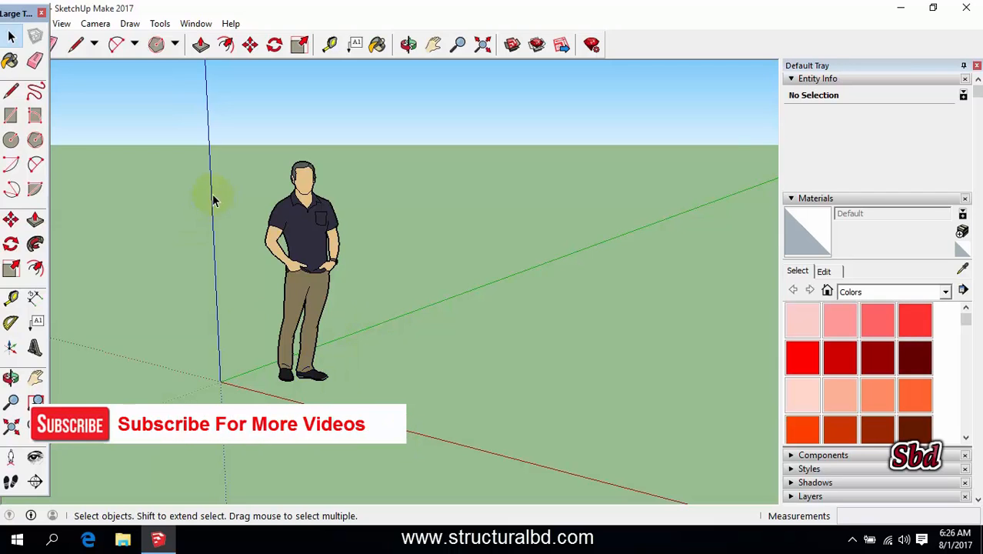
pyautogui.moveTo(215, 225)
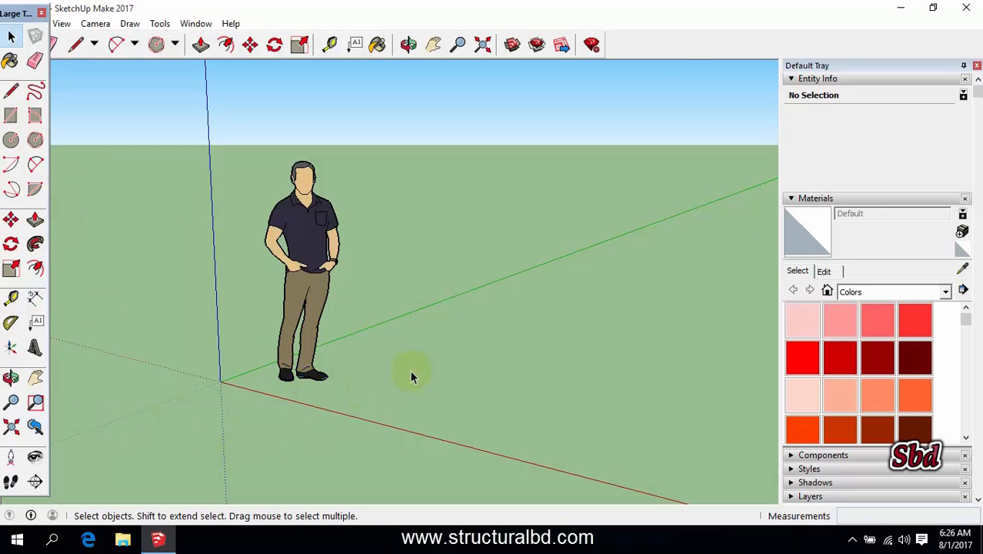
# Close the floating Large Tool Set palette in the new model.
pyautogui.click(35, 60)
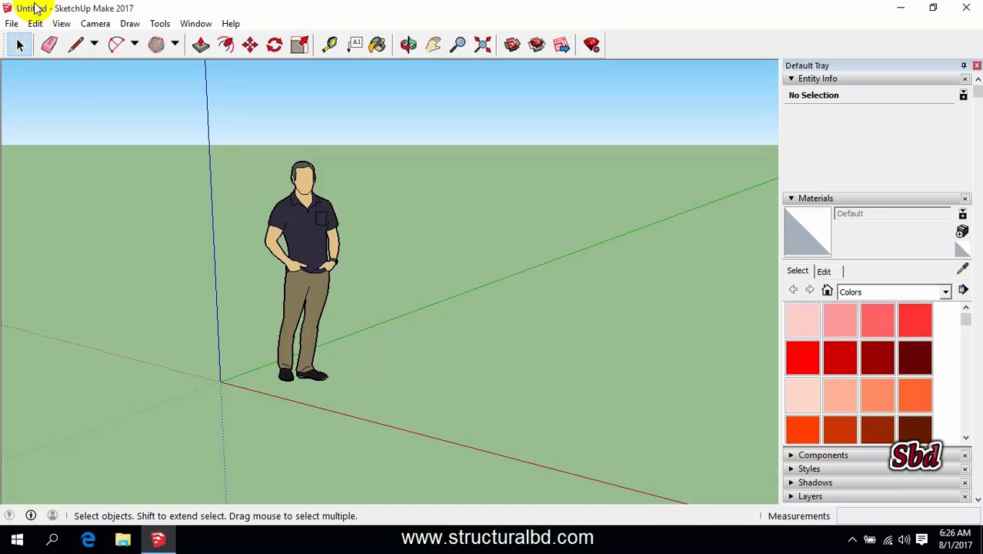
# Save the model as a SketchUp file named Tutorial 01.
pyautogui.click(12, 23)
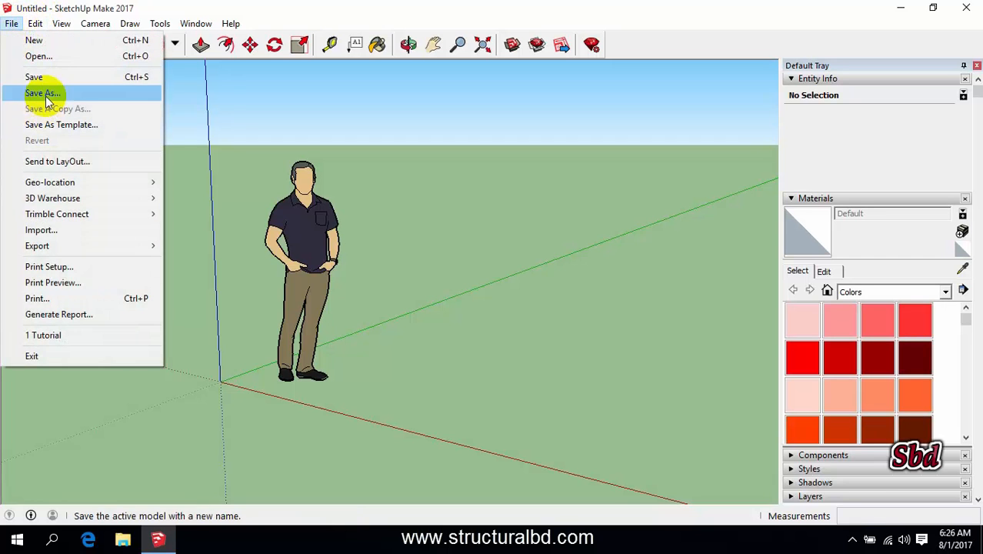
pyautogui.click(41, 94)
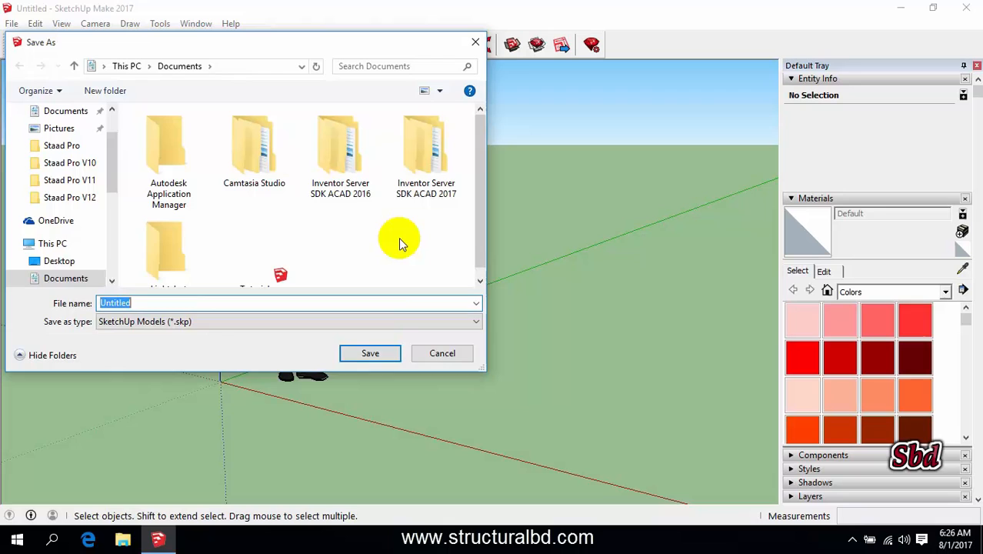
pyautogui.click(369, 353)
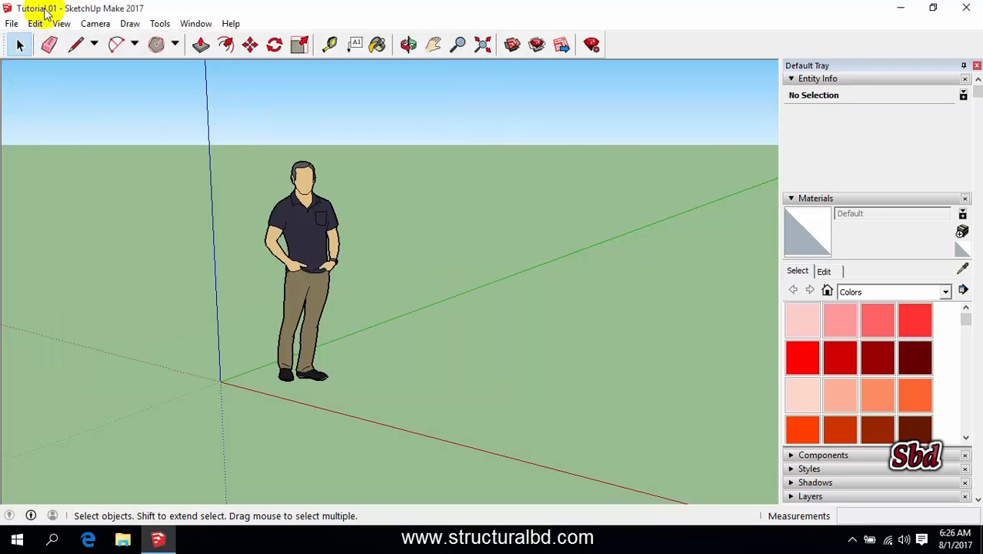
pyautogui.moveTo(47, 18)
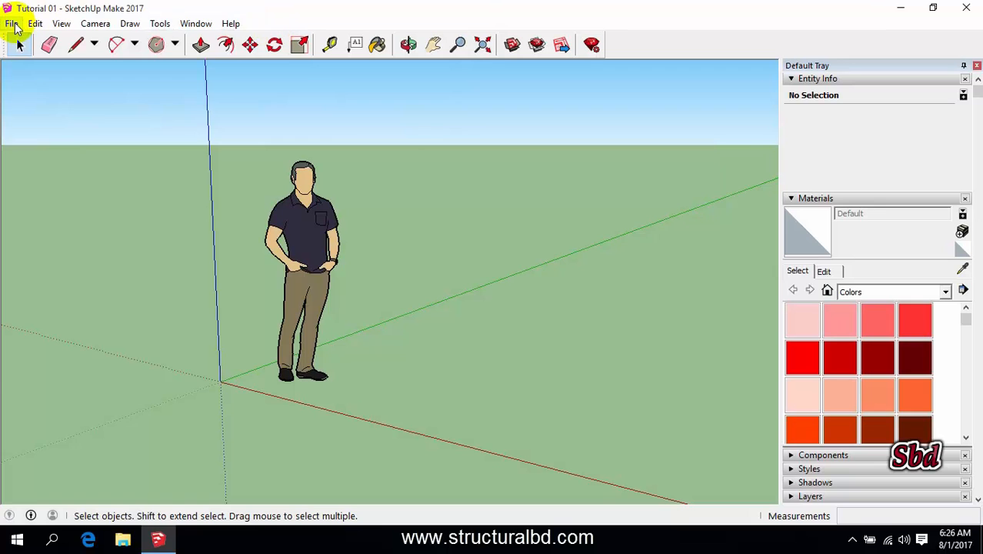
pyautogui.click(130, 23)
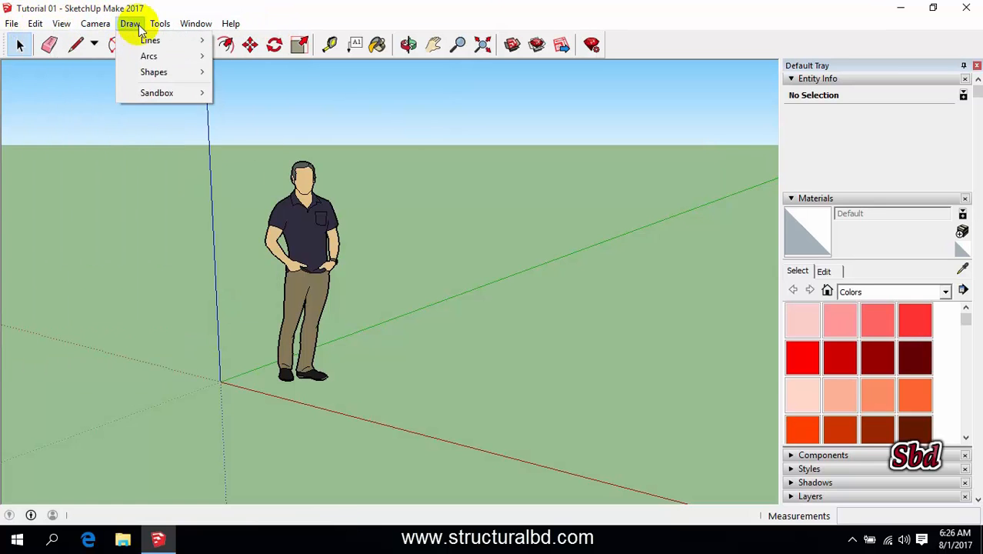
pyautogui.click(12, 23)
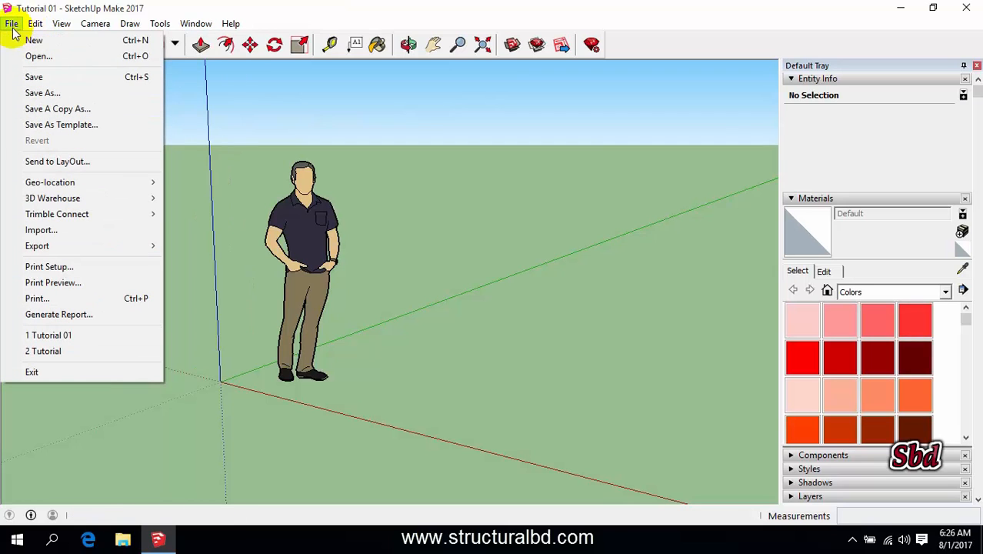
pyautogui.moveTo(34, 40)
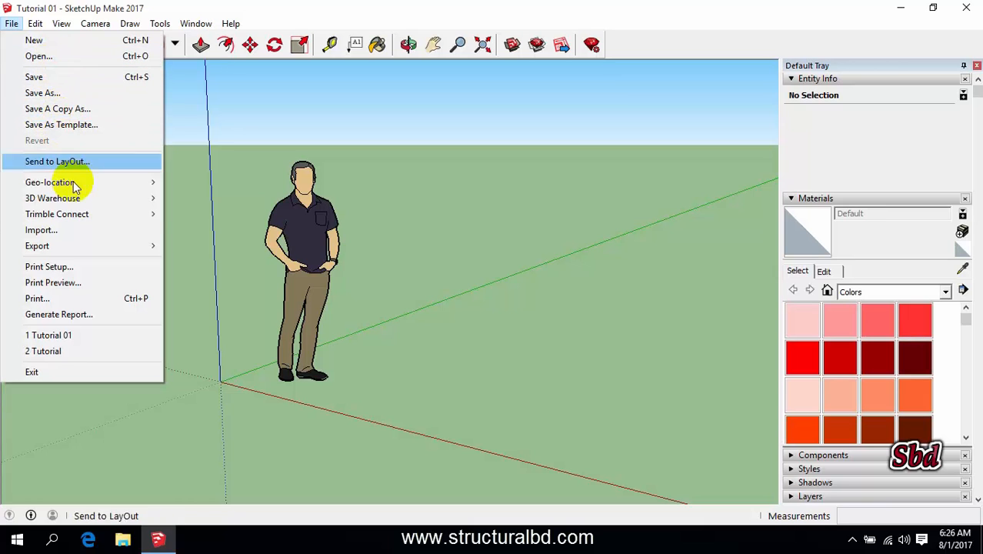
pyautogui.moveTo(60, 231)
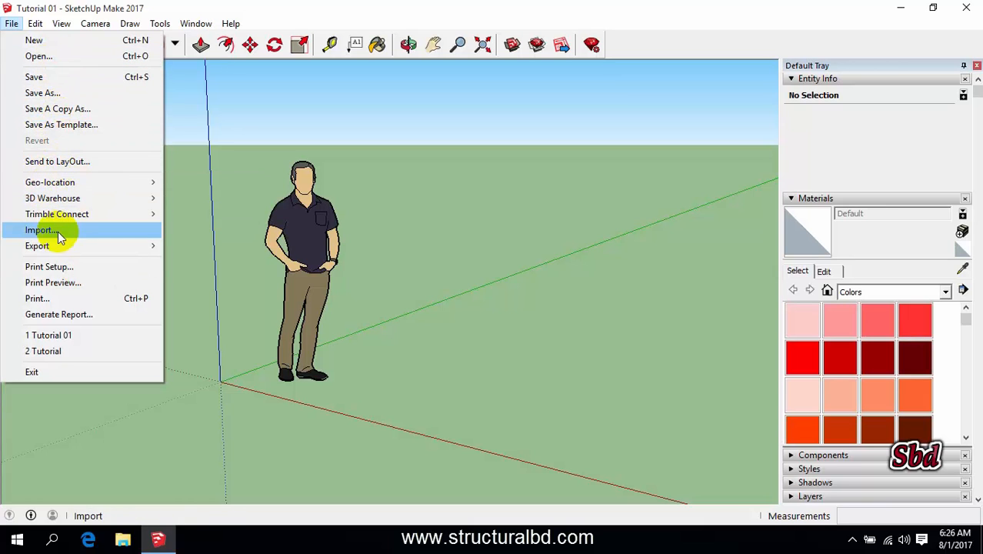
pyautogui.moveTo(47, 342)
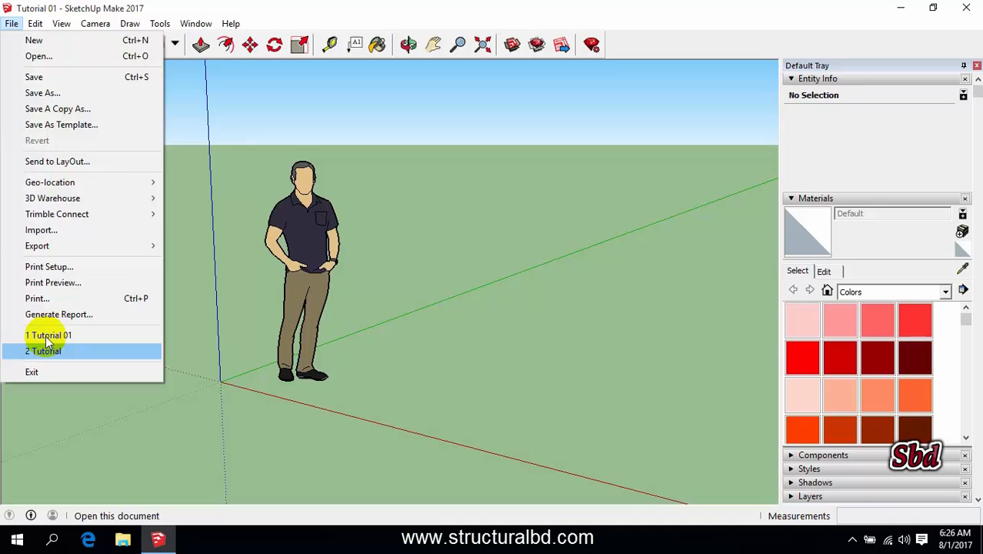
pyautogui.moveTo(54, 351)
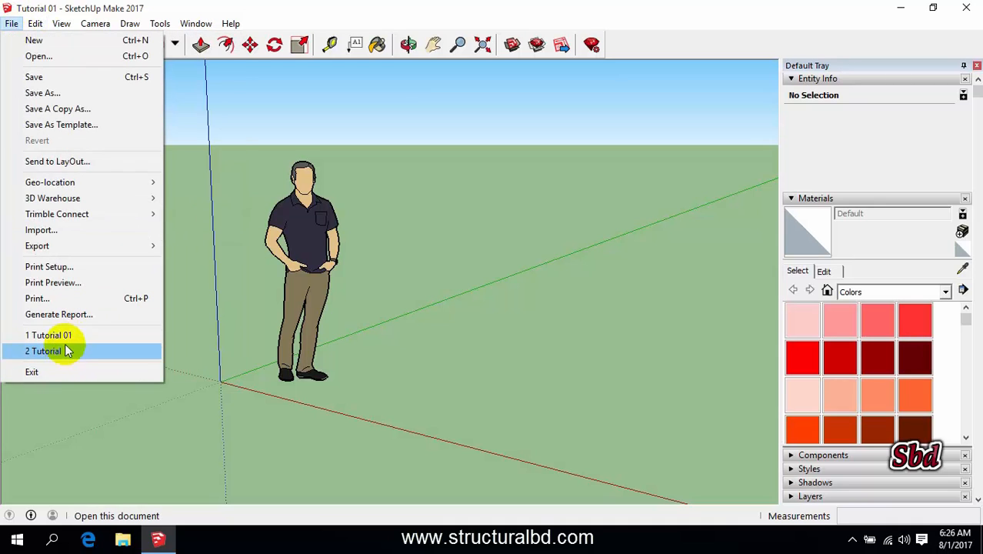
pyautogui.moveTo(69, 335)
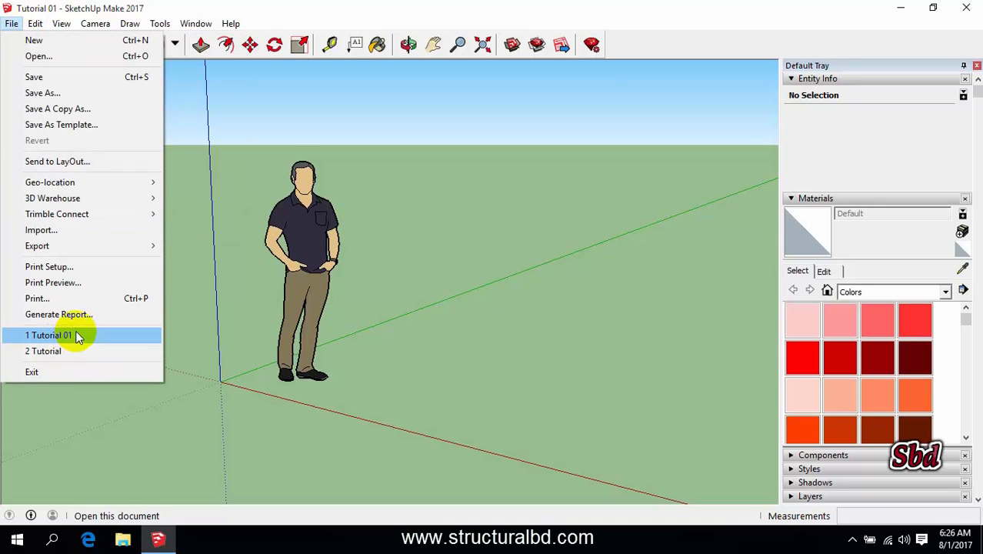
pyautogui.click(34, 23)
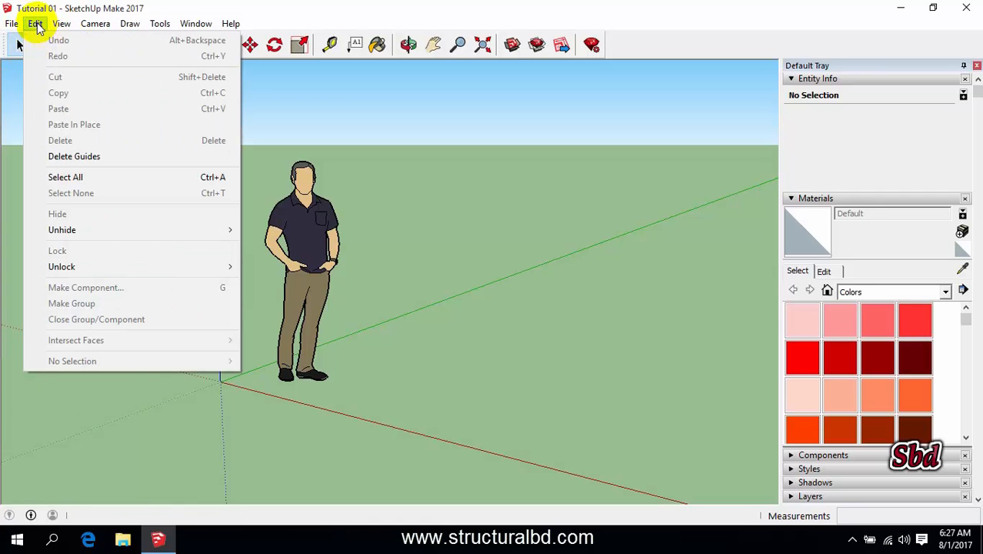
pyautogui.moveTo(81, 102)
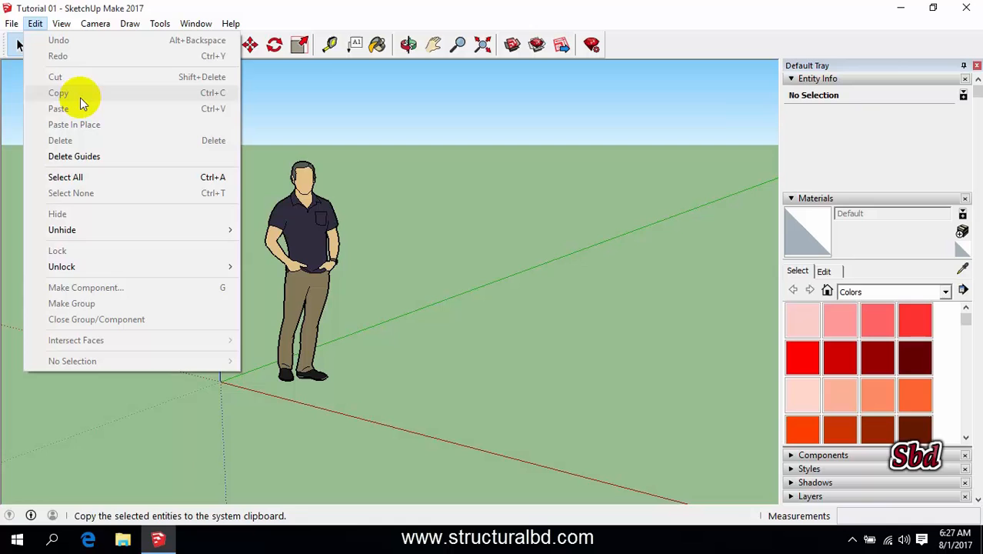
# Turn on Fog from the View menu so the scene fades into haze.
pyautogui.click(61, 23)
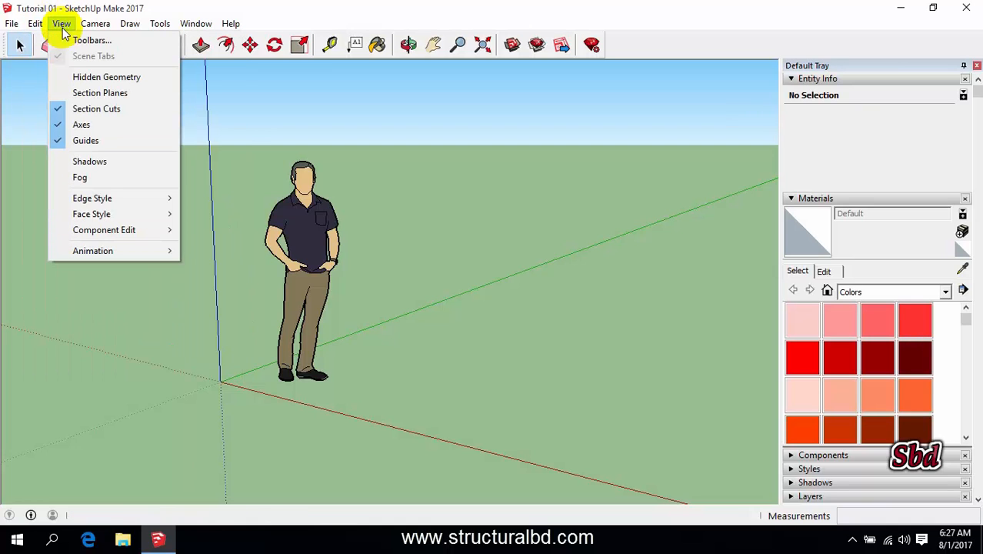
pyautogui.moveTo(89, 162)
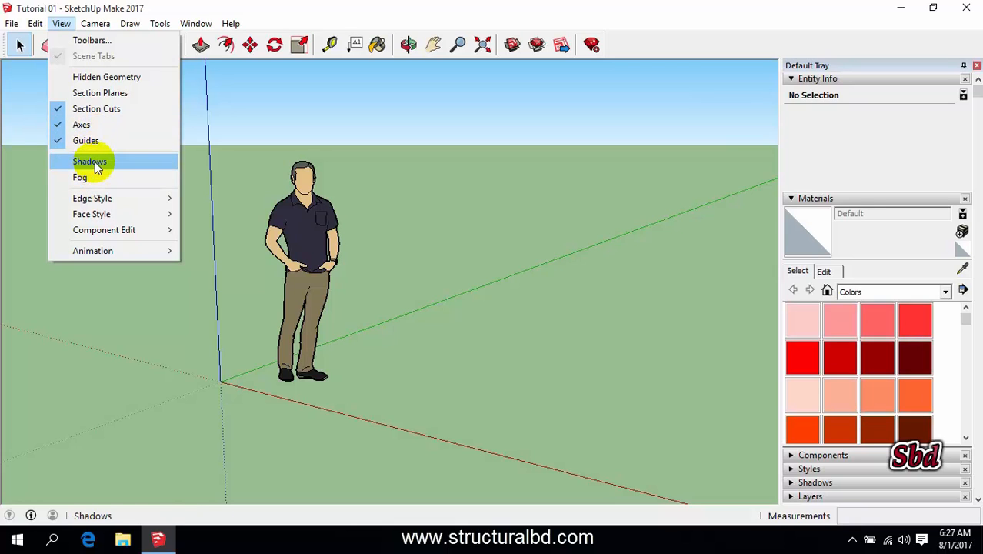
pyautogui.click(89, 161)
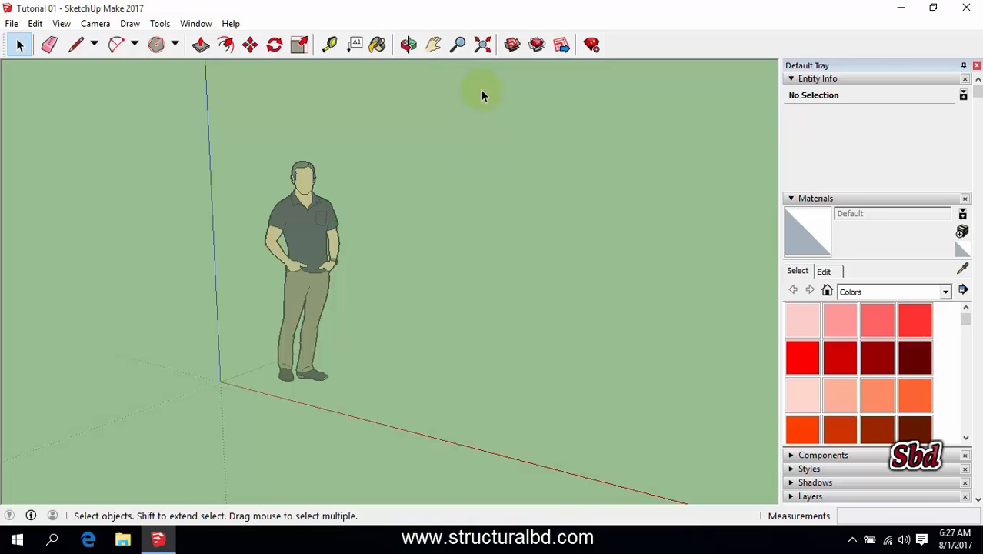
pyautogui.moveTo(449, 127)
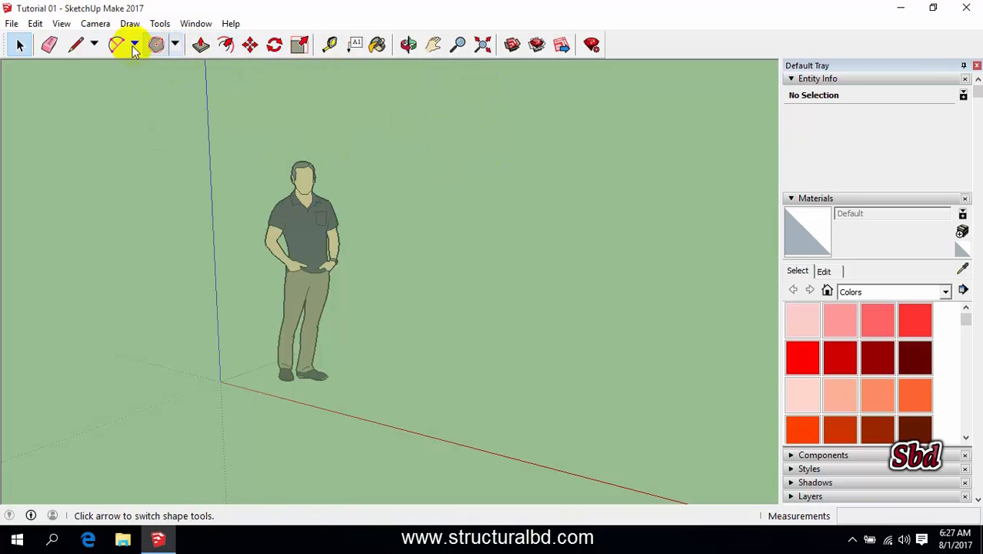
# Draw a rectangle from the origin and Push/Pull it into a waist-high box beside the figure.
pyautogui.click(175, 43)
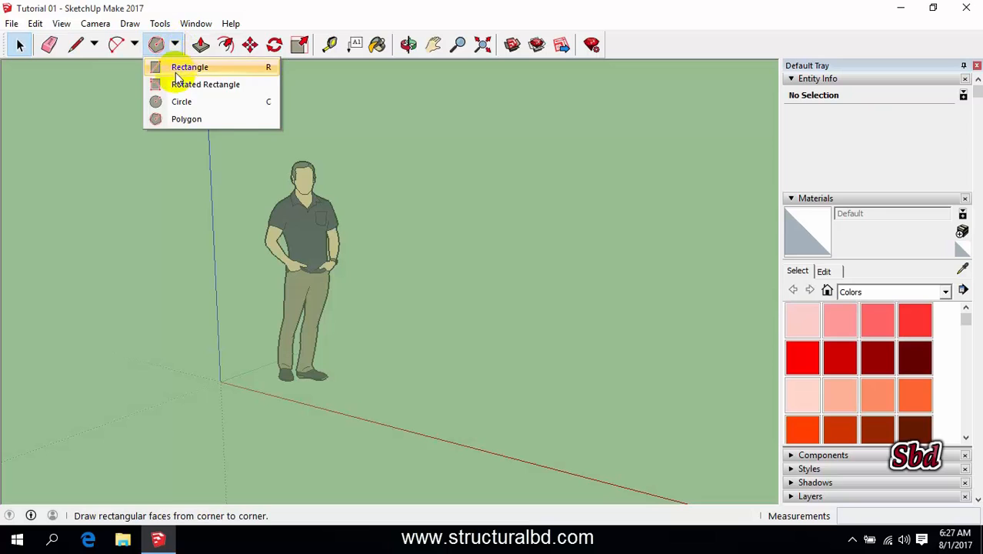
pyautogui.click(189, 68)
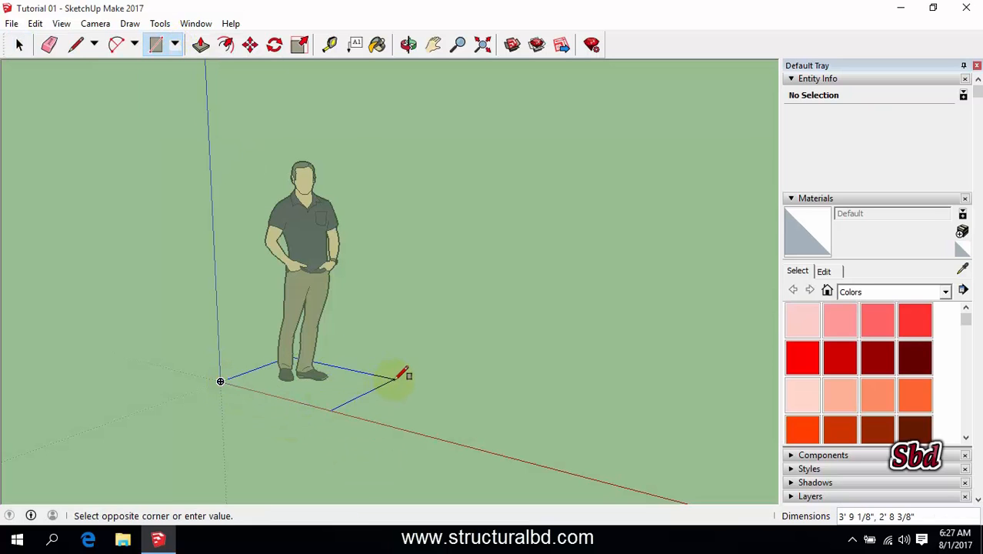
pyautogui.click(200, 43)
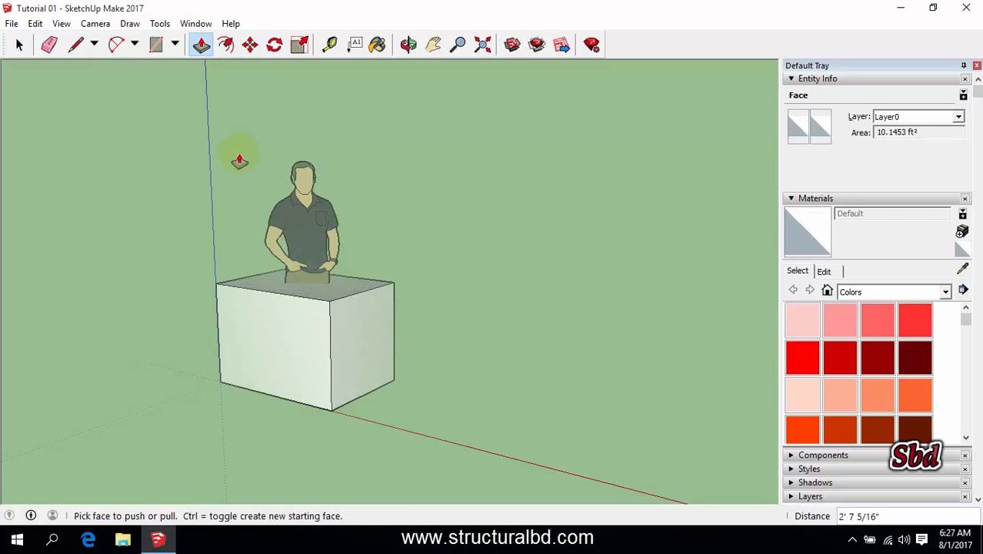
pyautogui.click(62, 23)
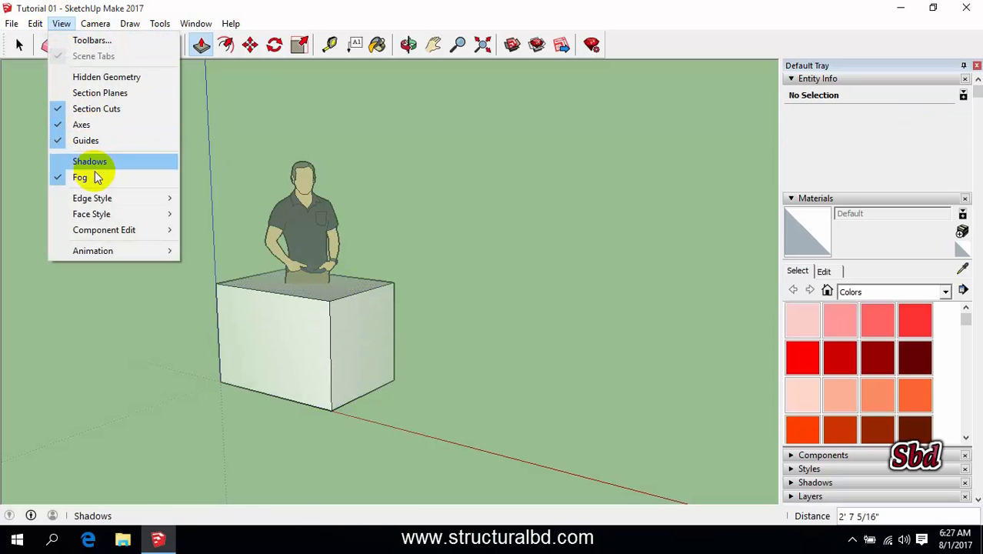
# Turn Shadows on and Fog off, then browse the Camera and Draw menus.
pyautogui.click(89, 162)
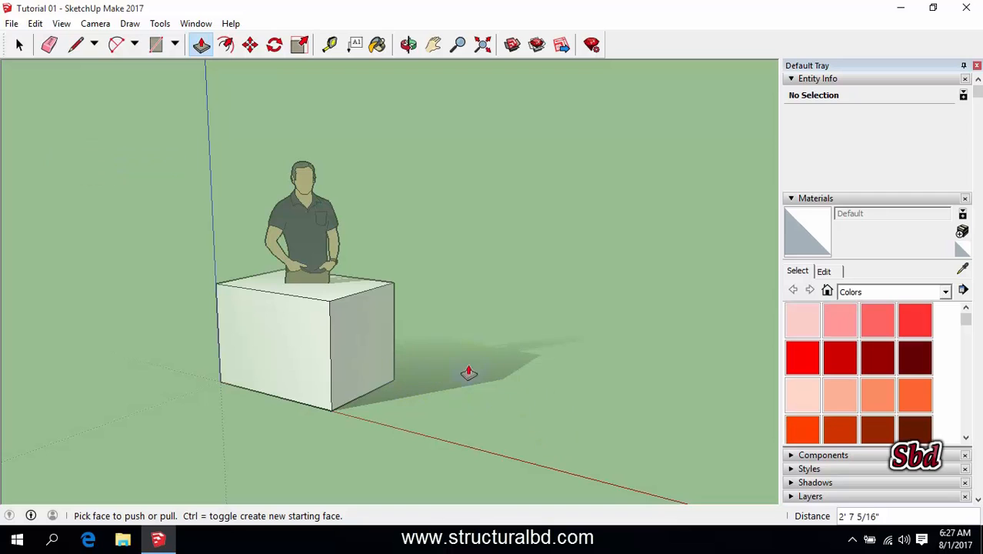
pyautogui.click(61, 23)
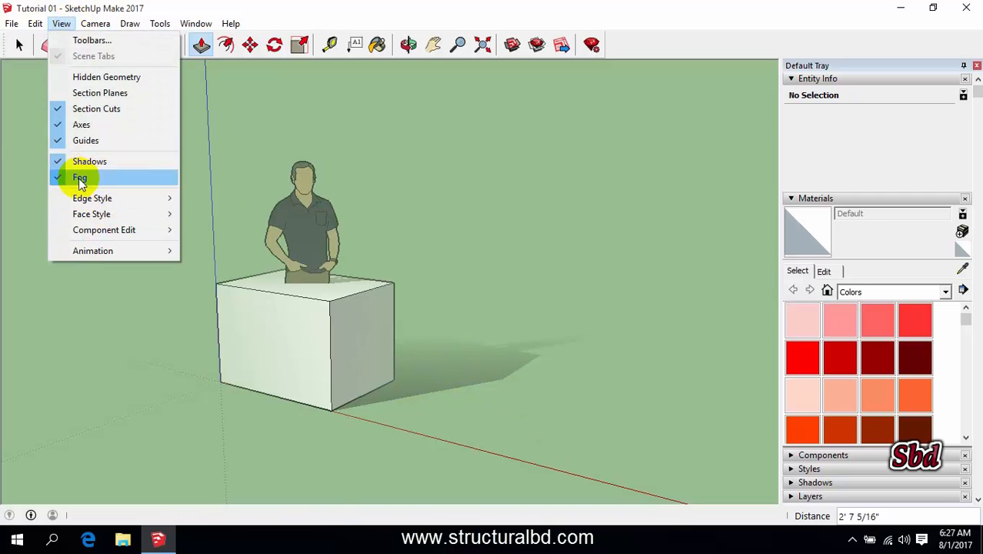
pyautogui.click(80, 177)
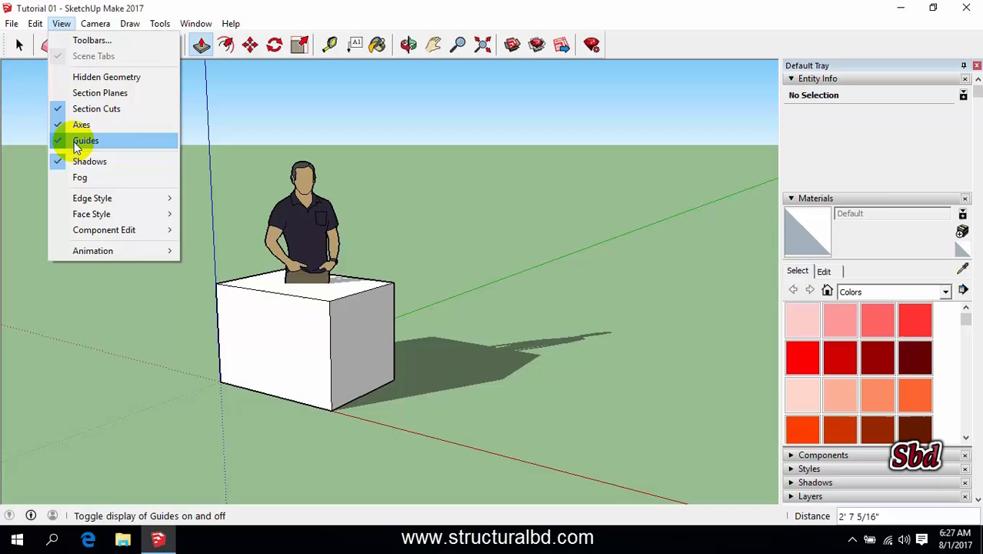
pyautogui.click(96, 23)
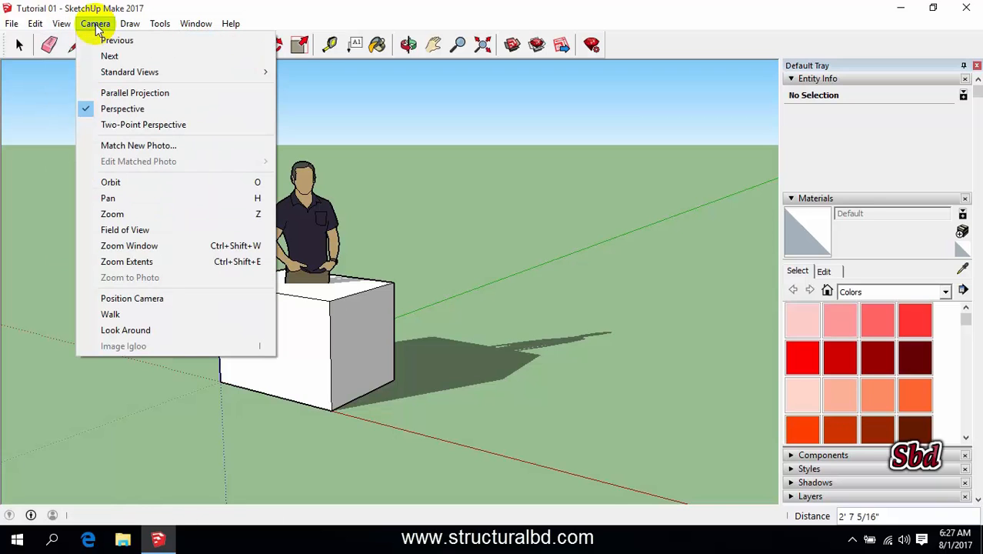
pyautogui.moveTo(112, 214)
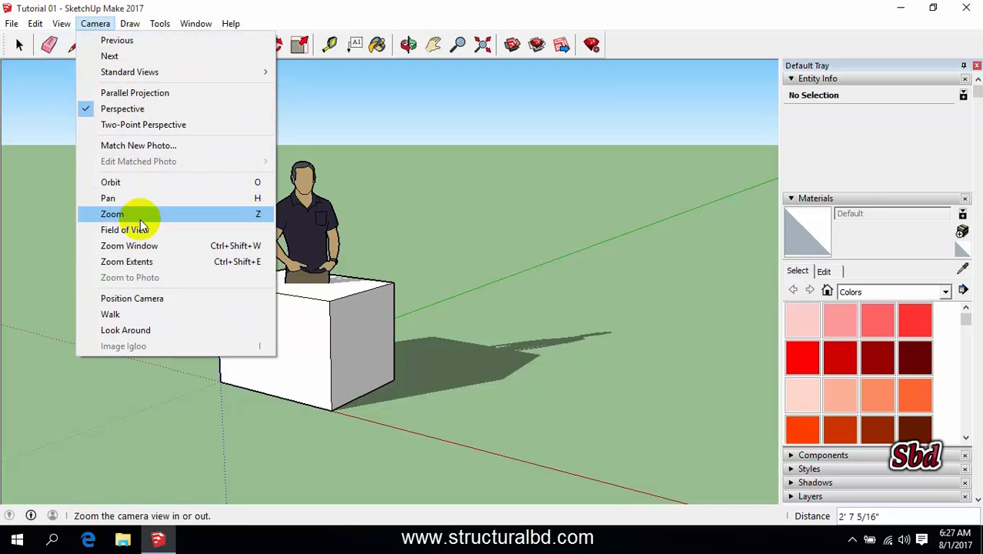
pyautogui.click(129, 23)
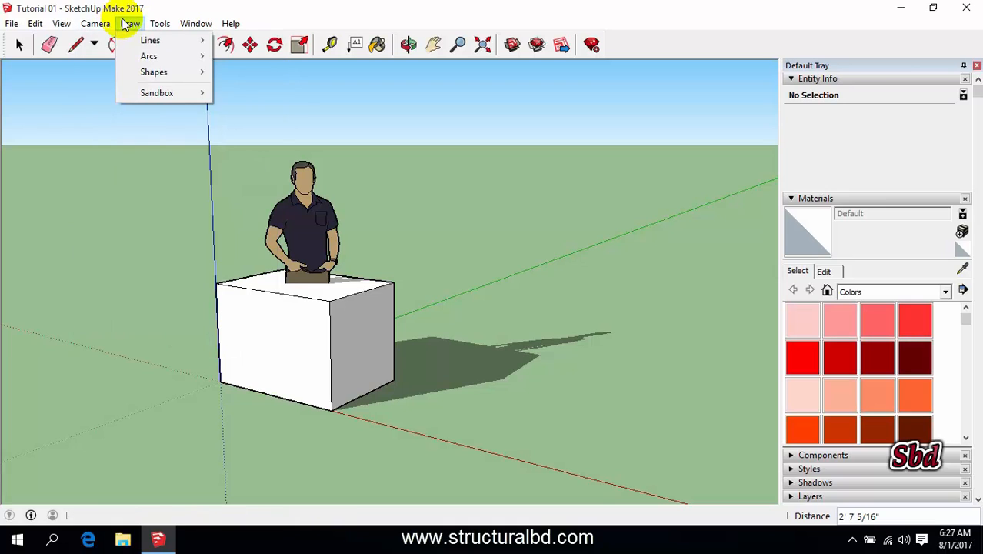
pyautogui.moveTo(154, 65)
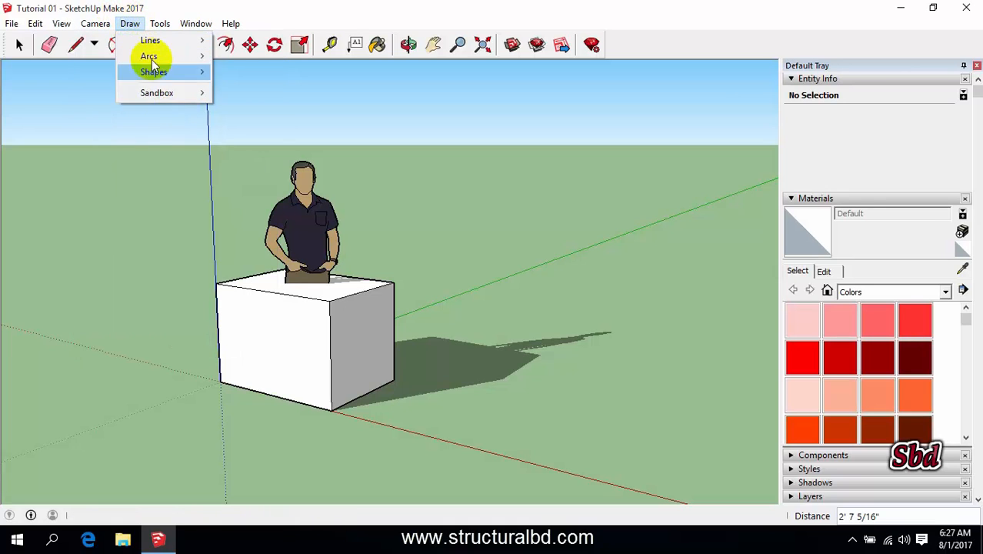
pyautogui.click(95, 23)
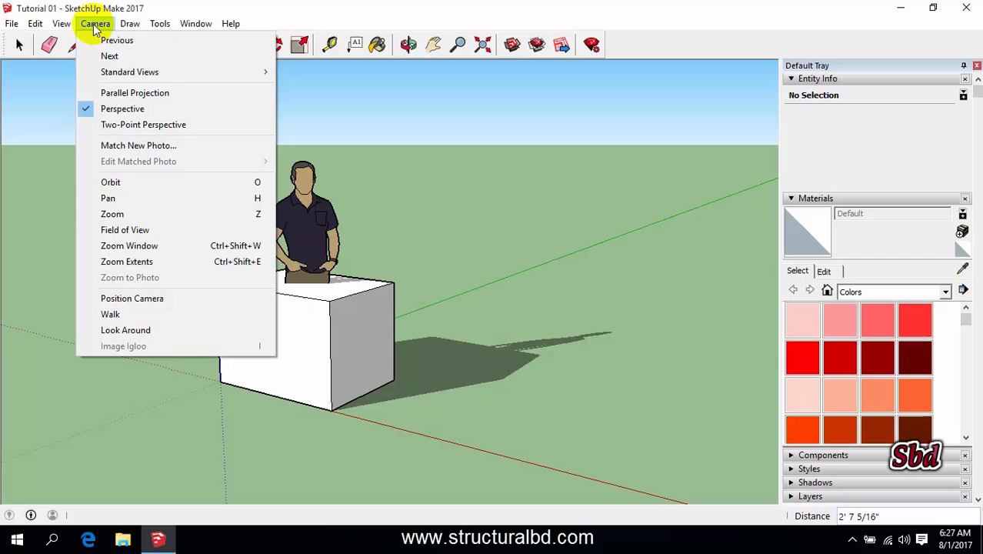
pyautogui.click(61, 23)
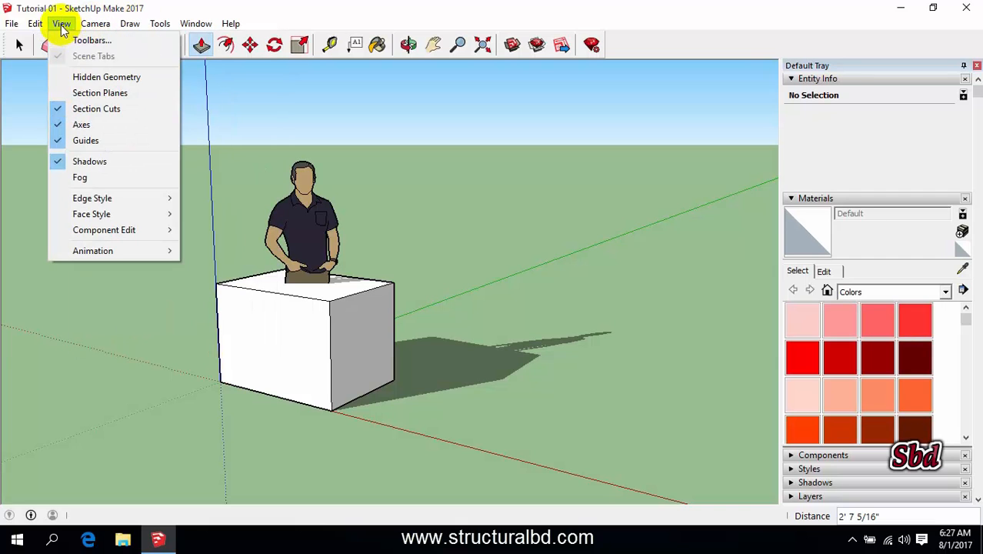
# In Toolbars, hide Getting Started, show Large Tool Set, and dock it along the left edge.
pyautogui.click(93, 40)
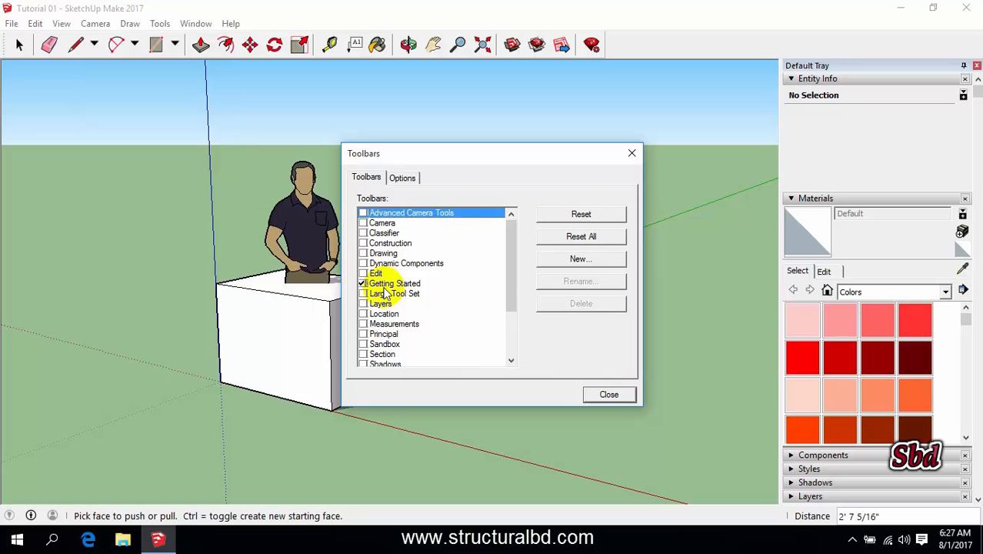
pyautogui.click(363, 283)
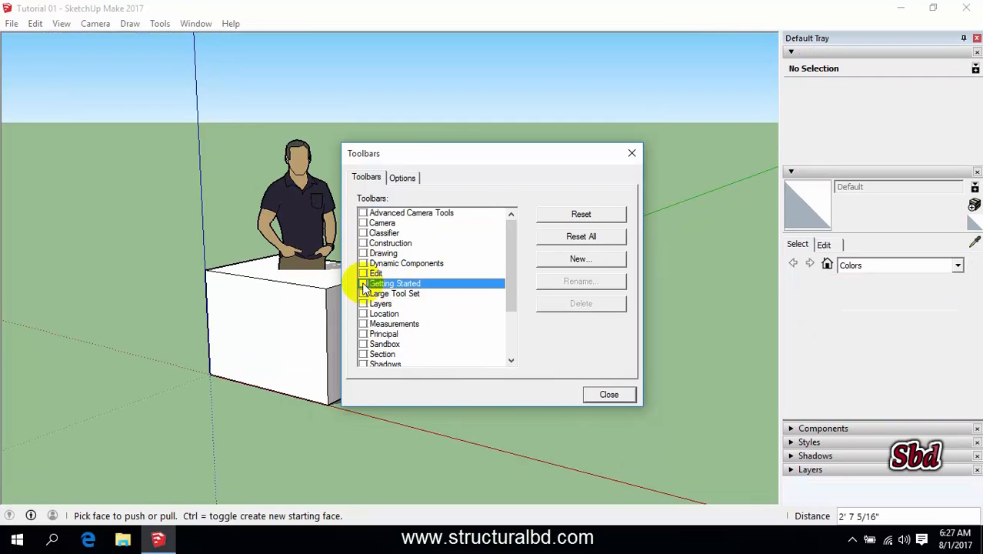
pyautogui.click(363, 283)
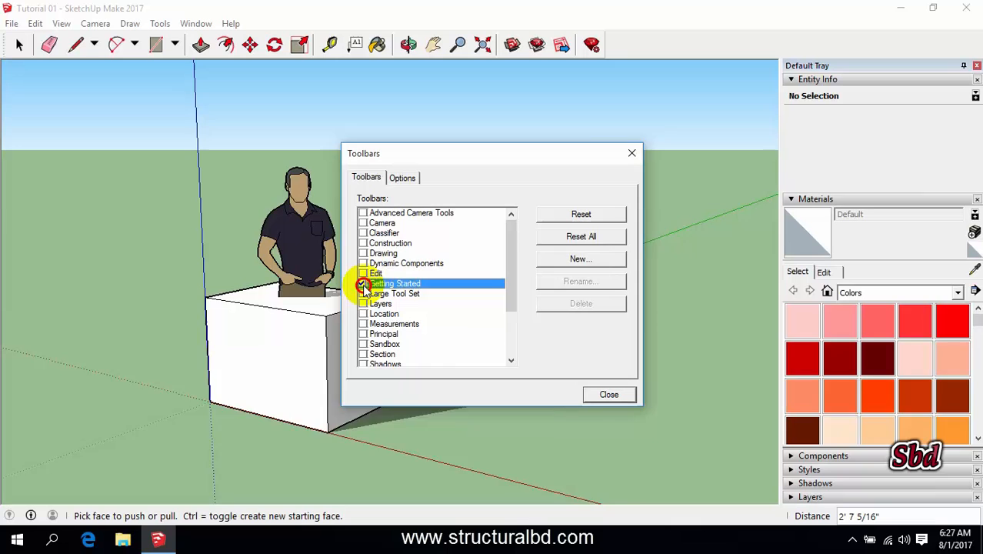
pyautogui.click(363, 273)
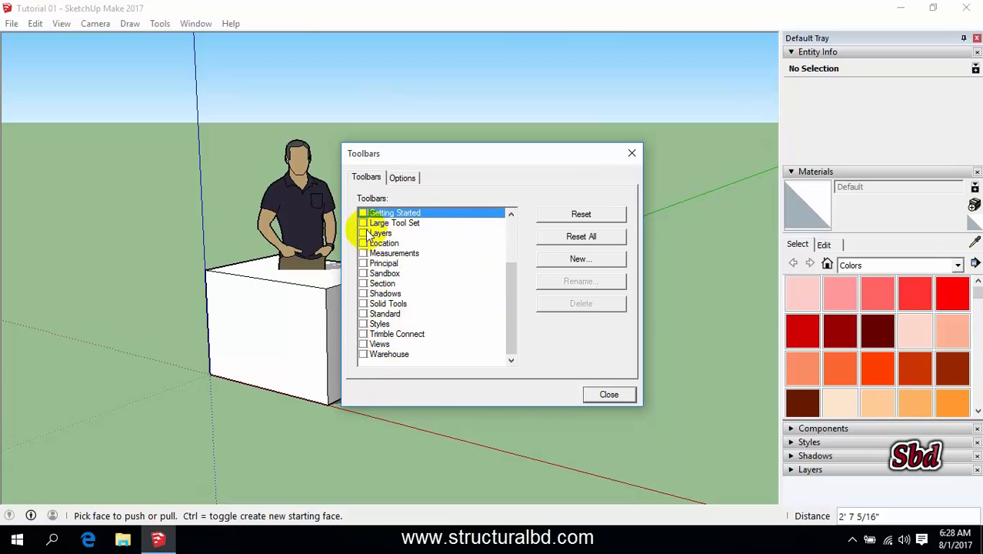
pyautogui.click(363, 222)
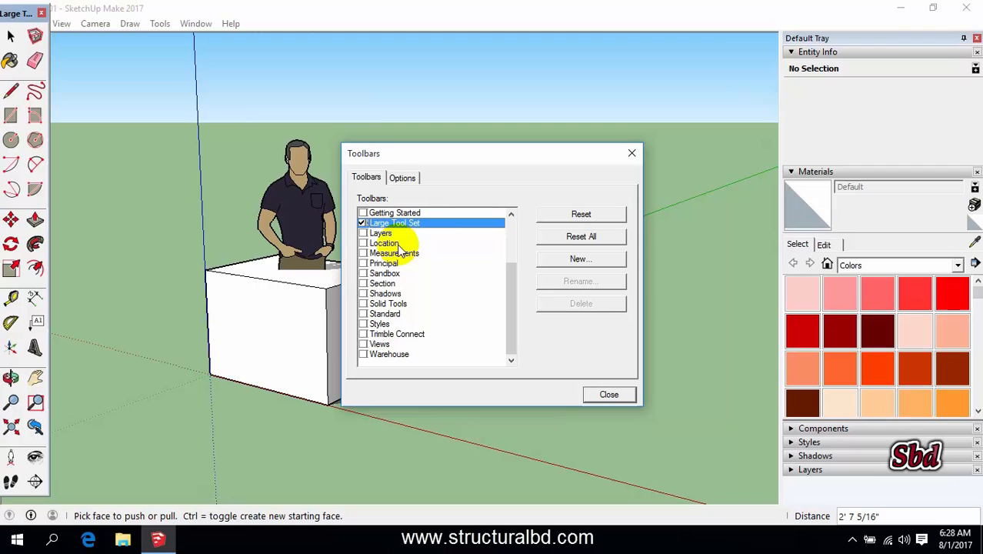
pyautogui.click(609, 394)
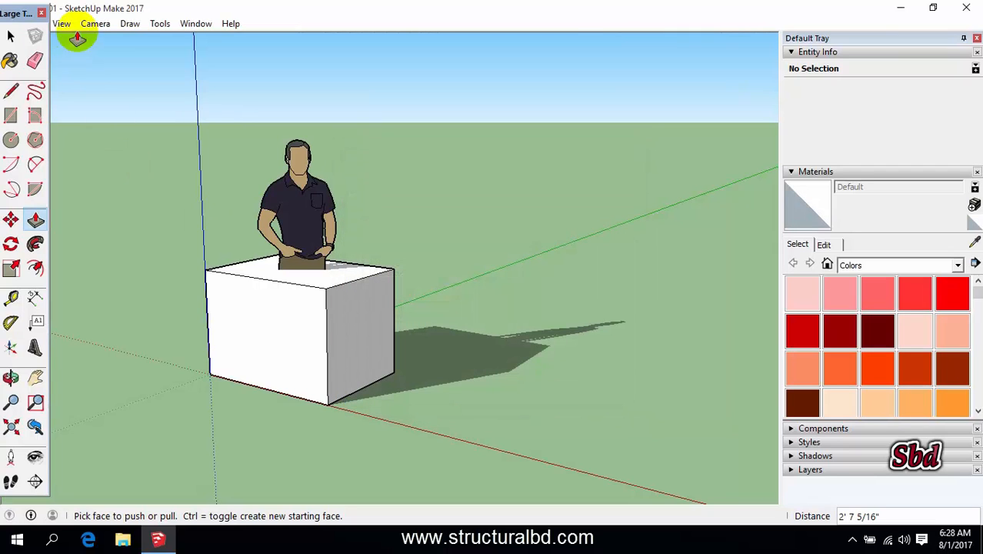
pyautogui.click(160, 23)
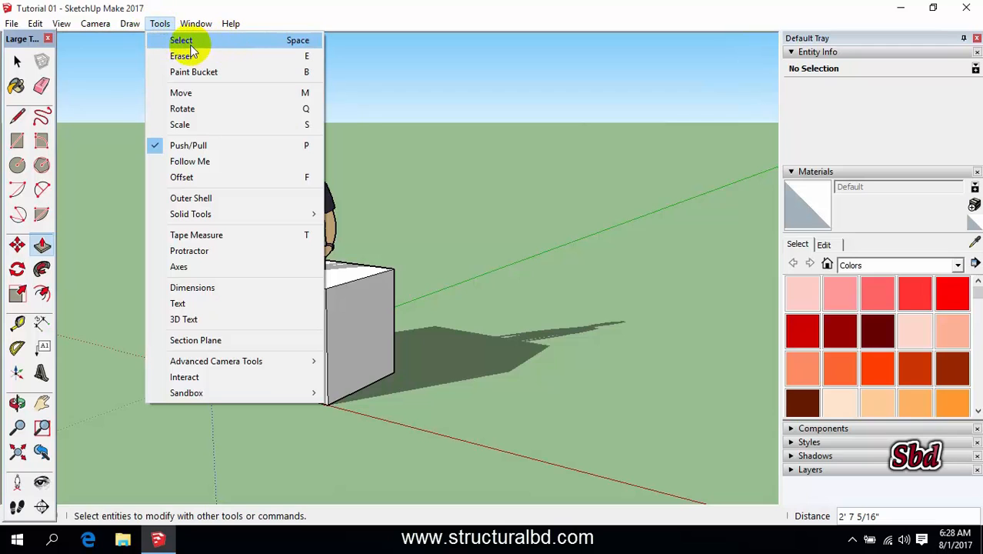
pyautogui.moveTo(181, 92)
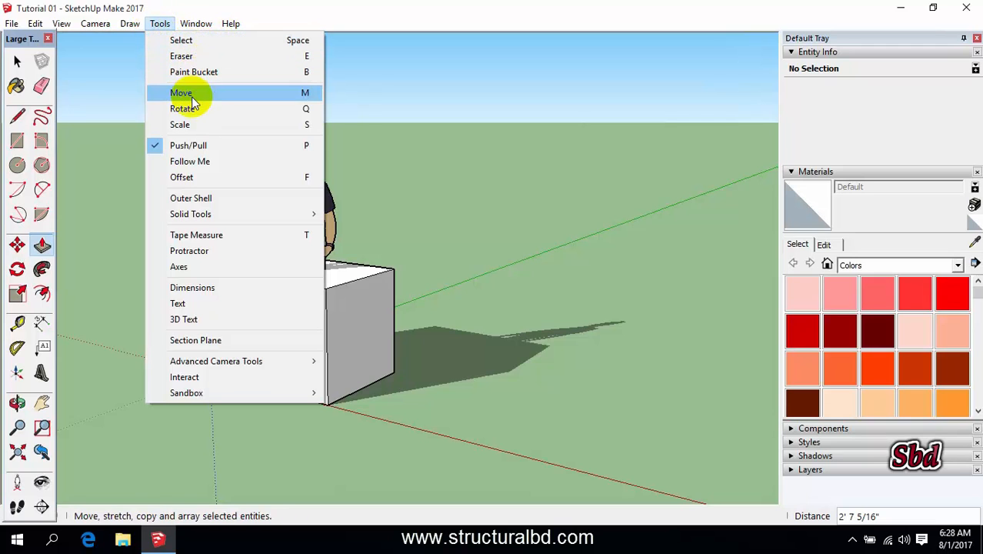
pyautogui.moveTo(194, 319)
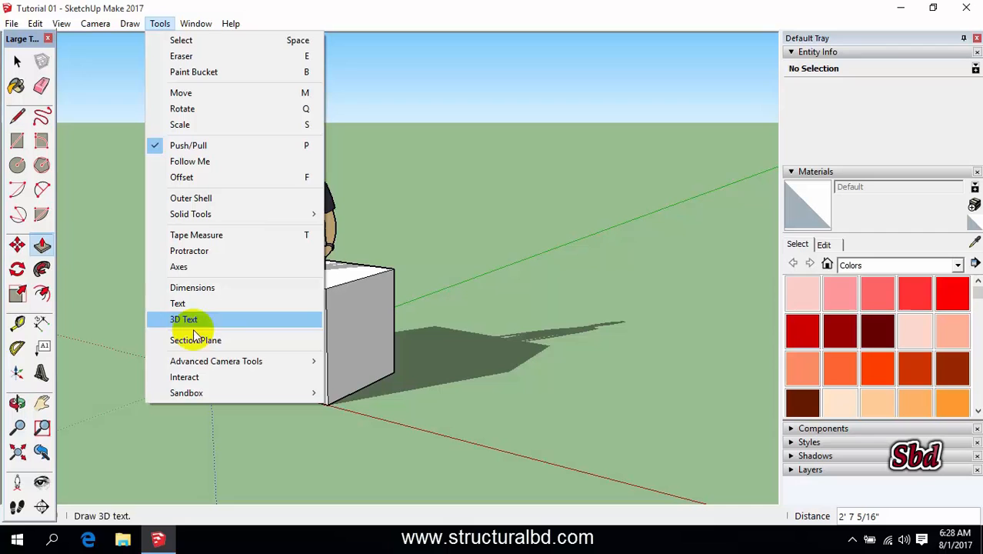
# Open Model Info from the Window menu, showing the units page.
pyautogui.click(195, 23)
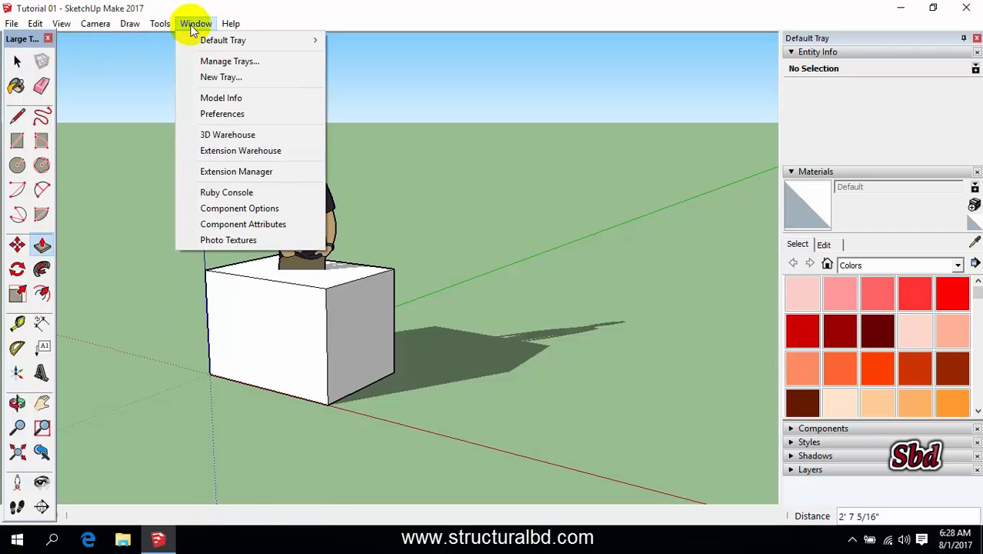
pyautogui.moveTo(230, 99)
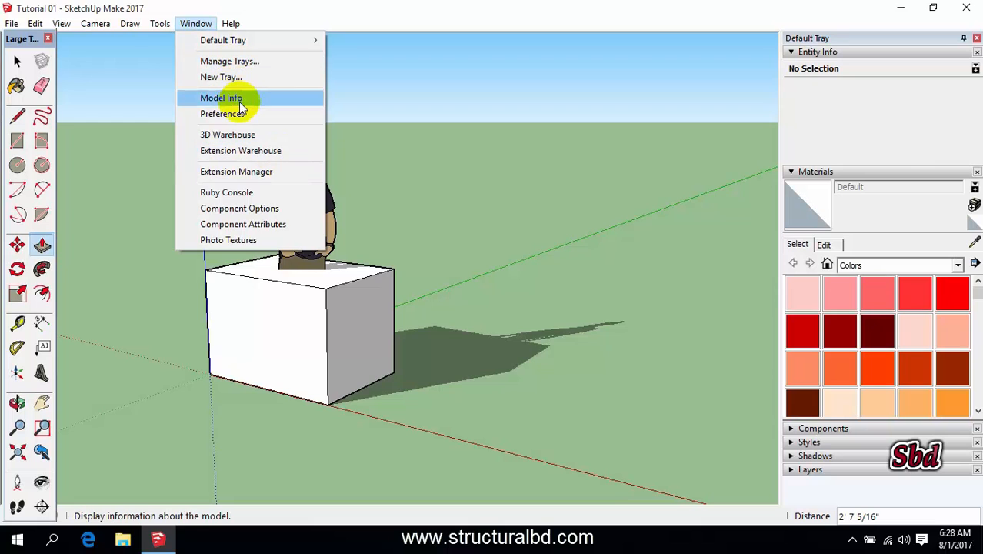
pyautogui.click(222, 98)
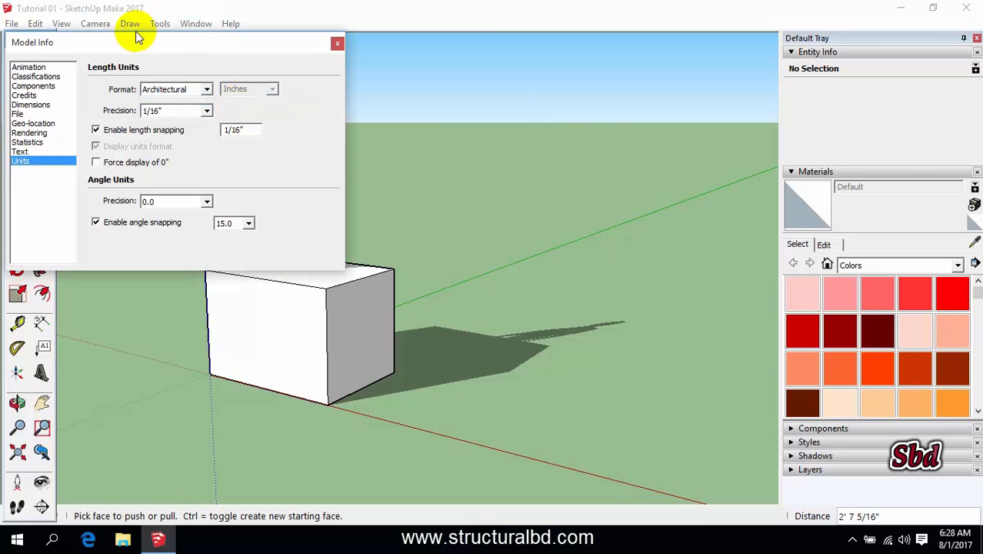
# Review Components and Dimensions pages, try the Technic font and cancel, keeping Tahoma.
pyautogui.click(229, 102)
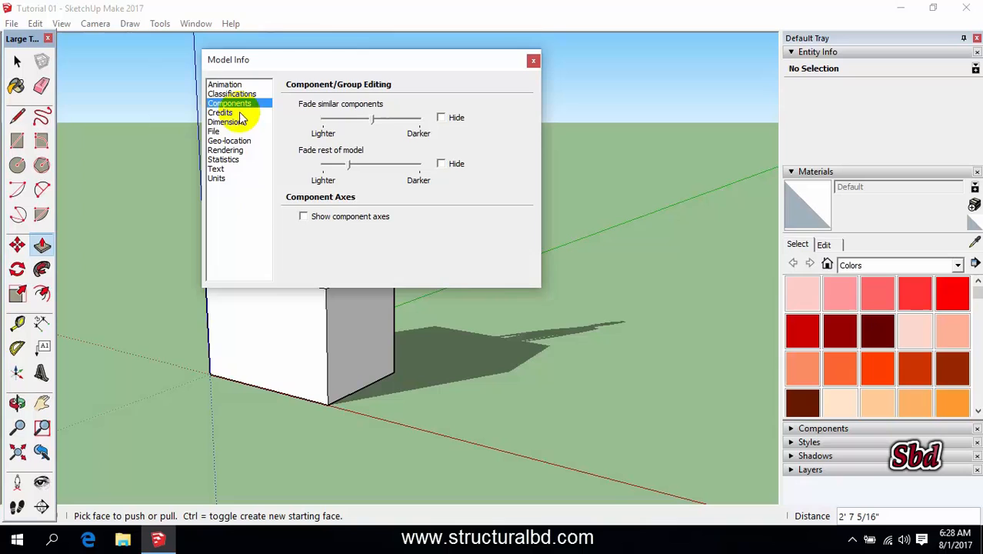
pyautogui.click(227, 122)
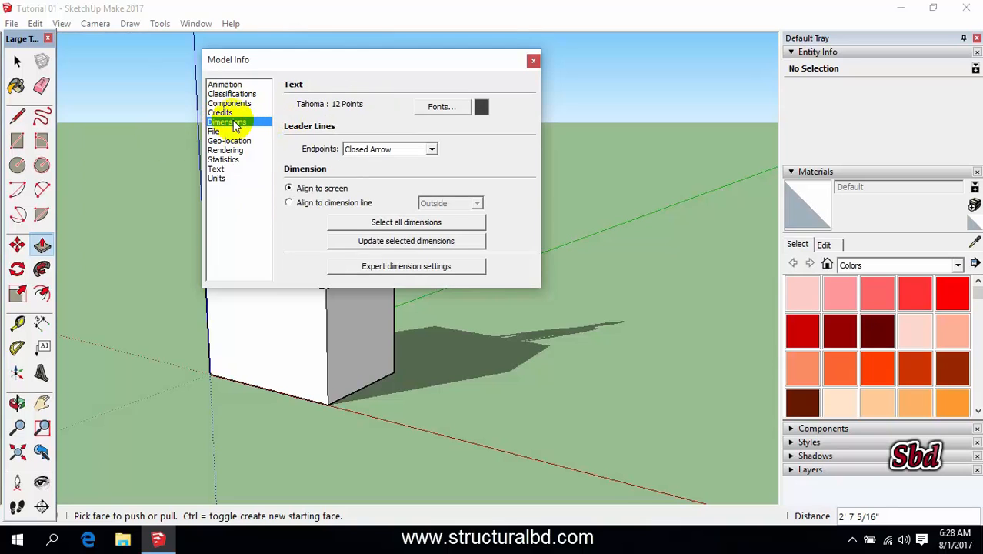
pyautogui.moveTo(407, 108)
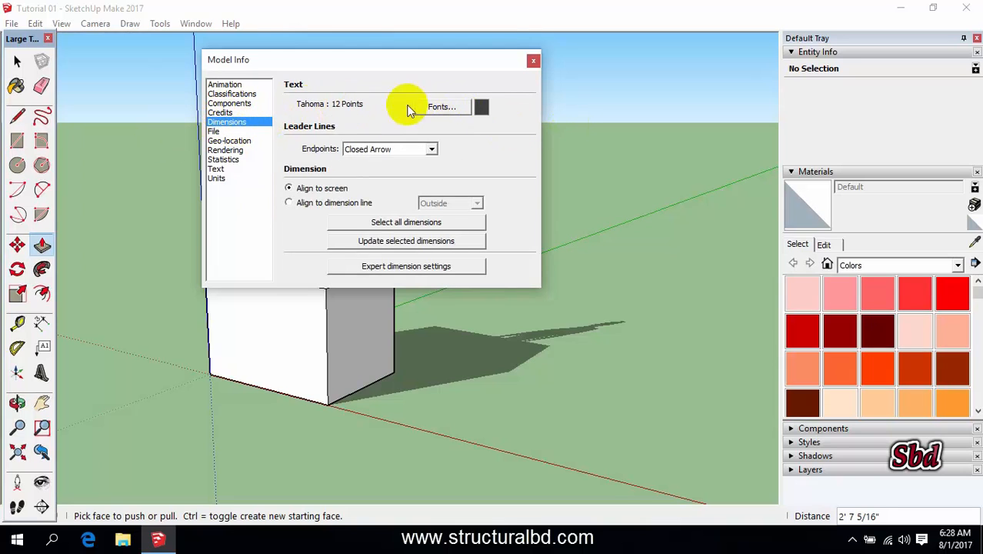
pyautogui.click(440, 106)
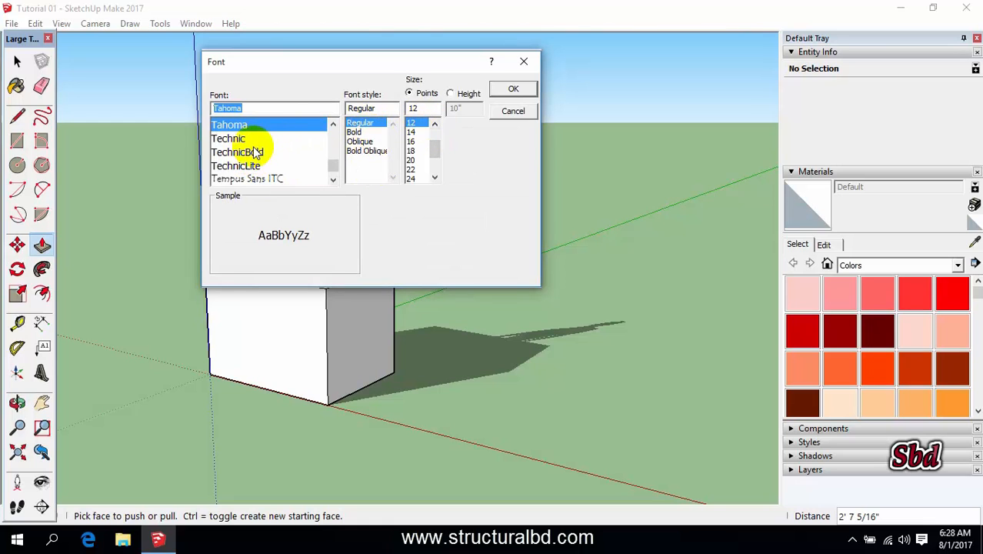
pyautogui.click(227, 138)
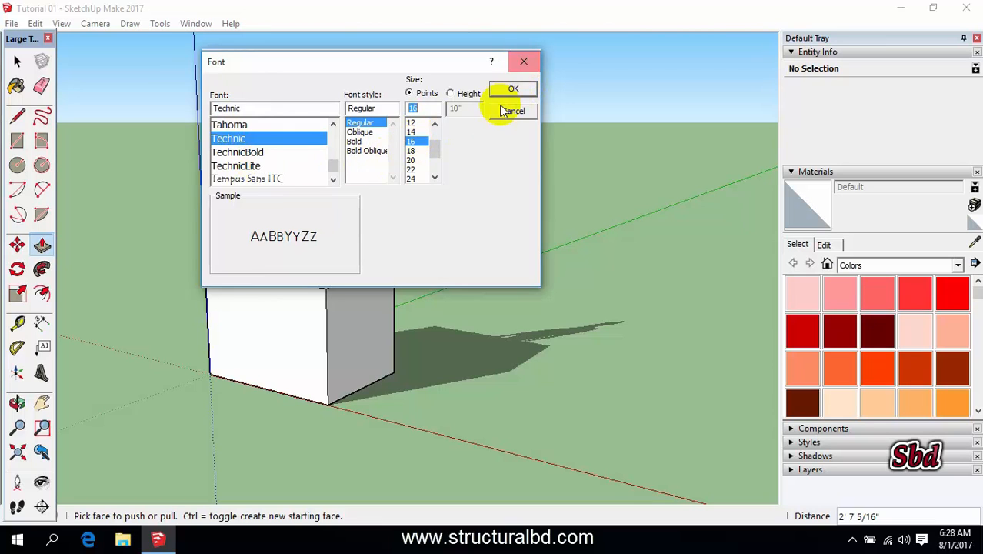
pyautogui.click(513, 111)
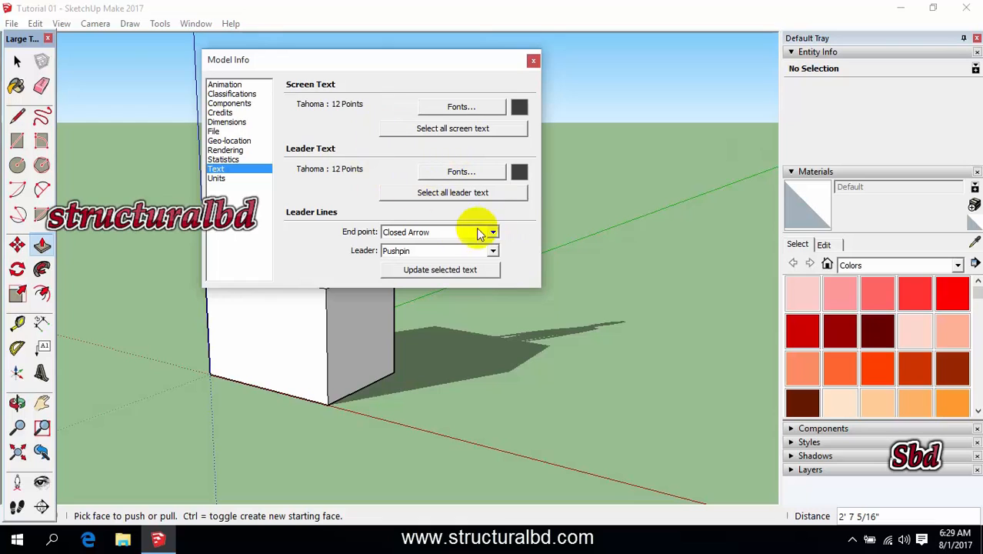
# Review leader end-point style, keep Architectural length format in Units, and close Model Info.
pyautogui.click(492, 231)
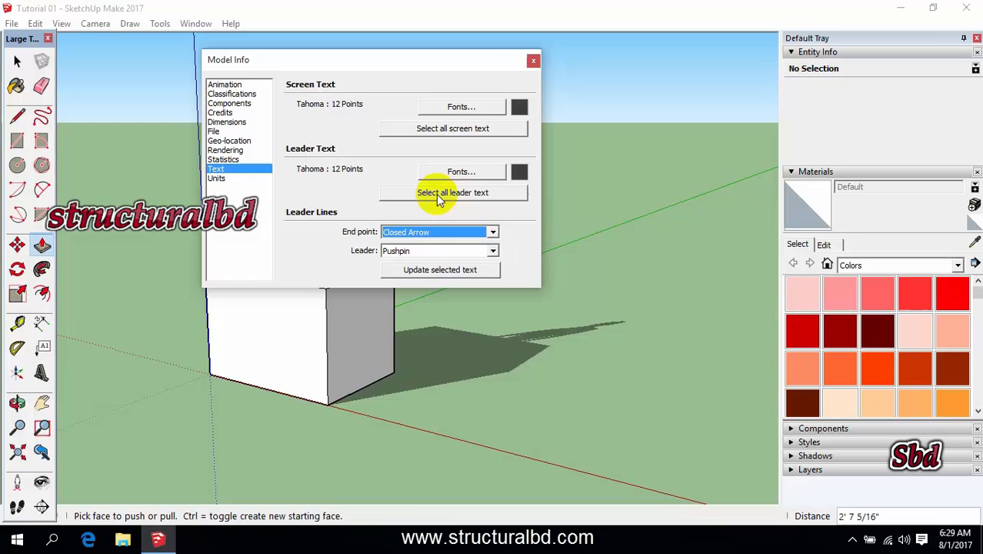
pyautogui.moveTo(434, 161)
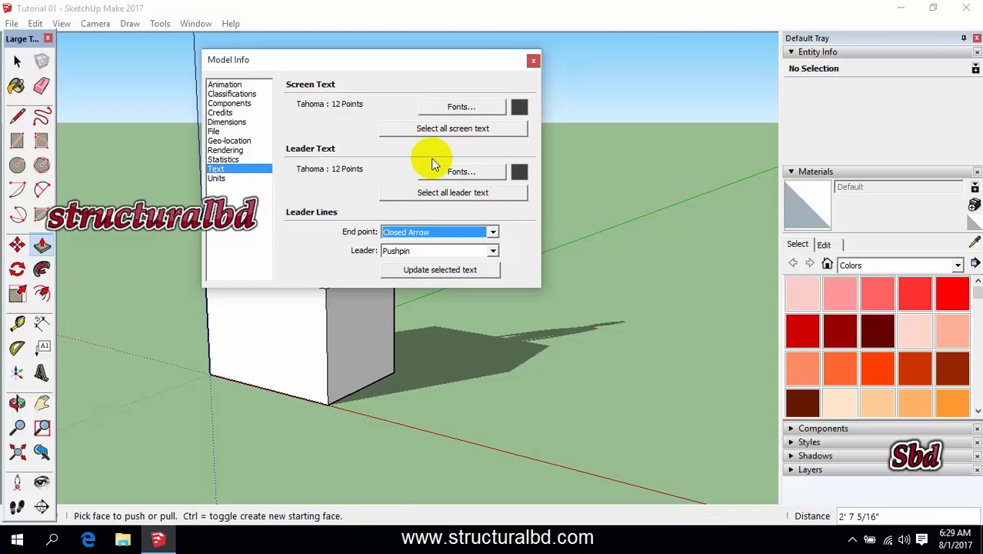
pyautogui.click(215, 178)
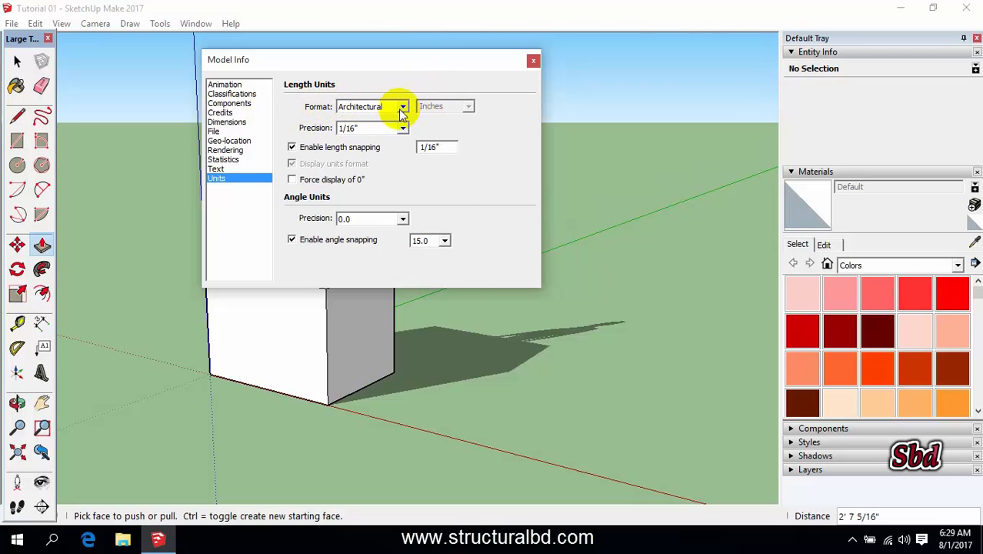
pyautogui.click(403, 106)
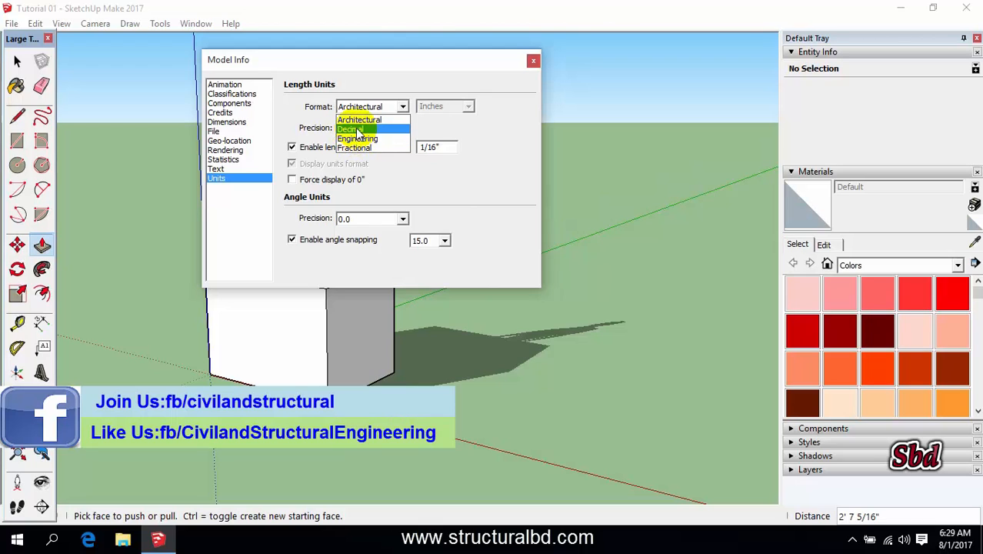
pyautogui.click(360, 120)
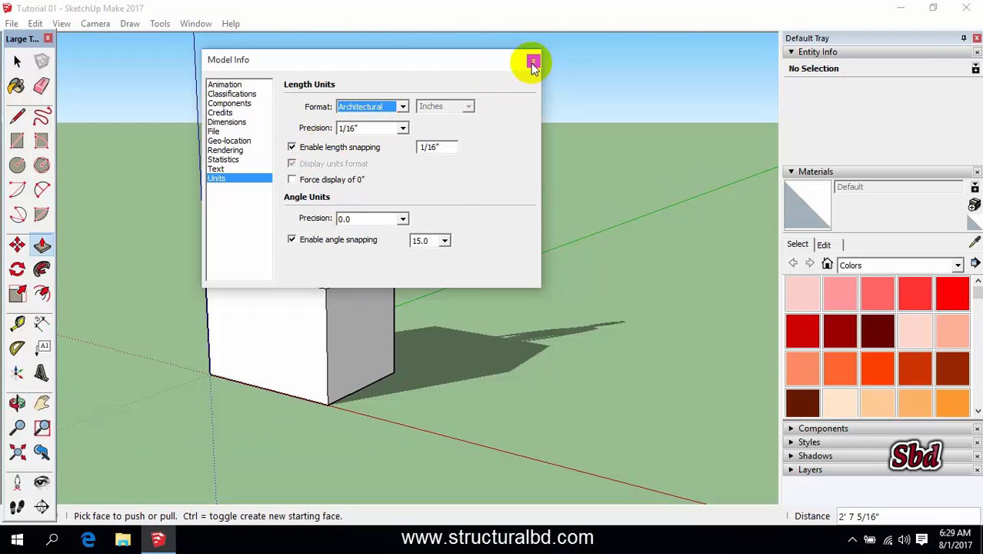
pyautogui.click(533, 61)
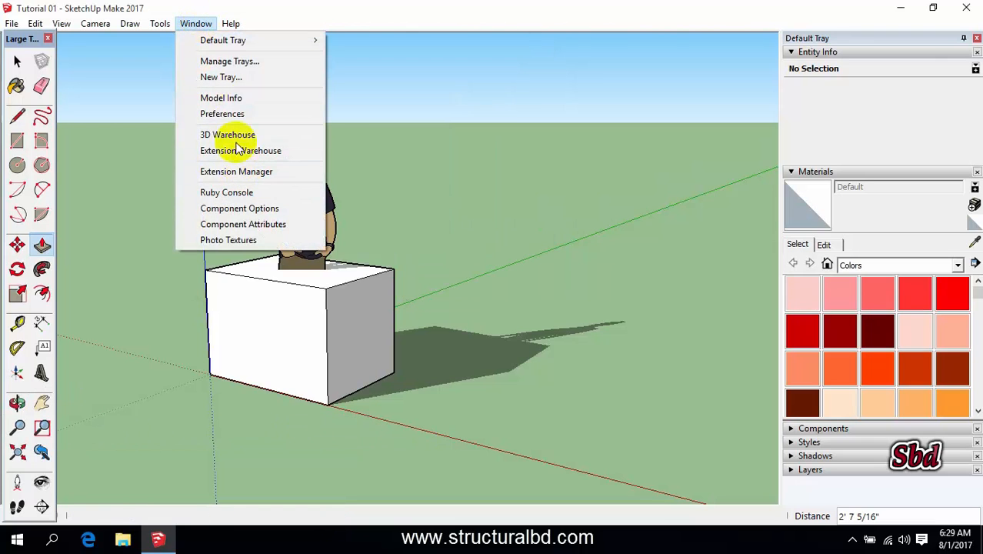
# Review Preferences accessibility and General pages, toggling auto-save off and back on.
pyautogui.click(222, 114)
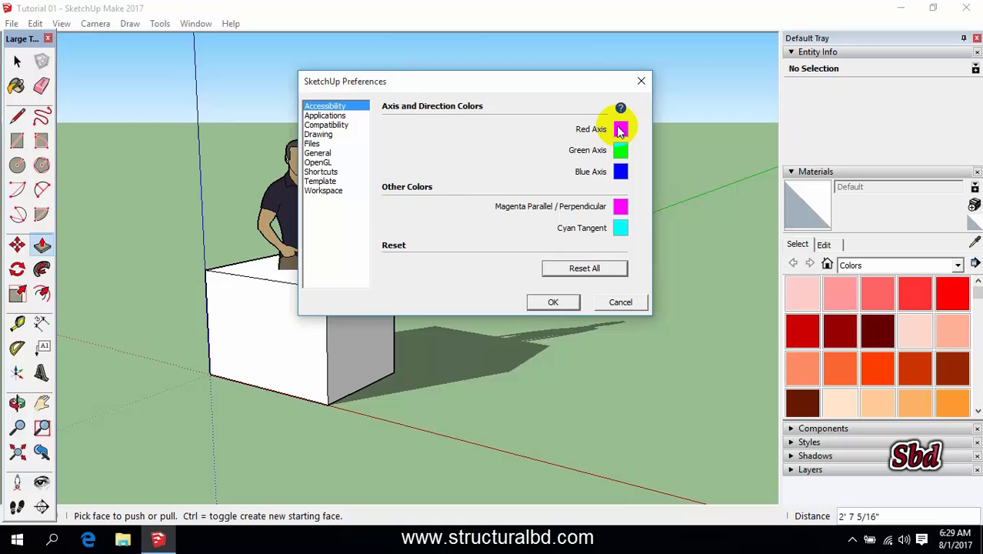
pyautogui.click(622, 129)
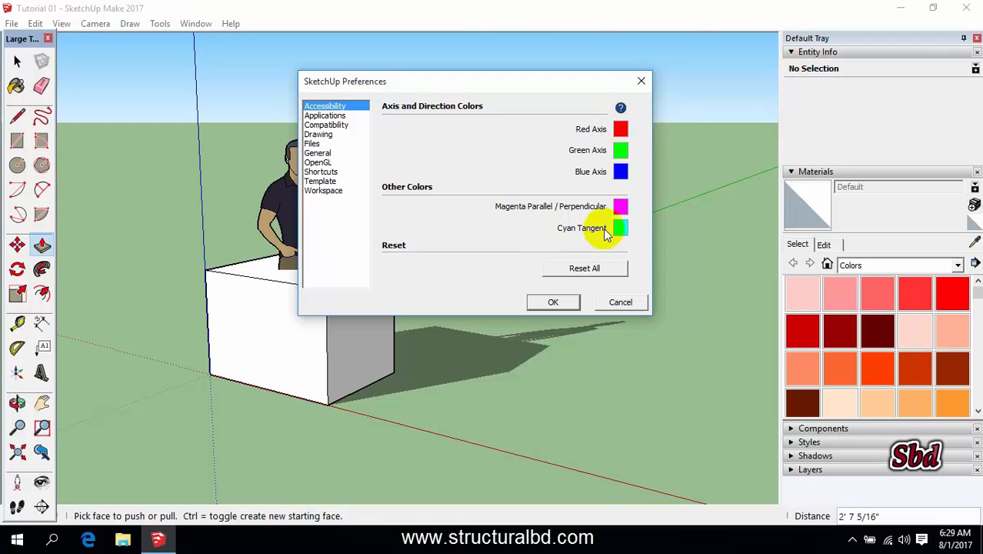
pyautogui.click(317, 152)
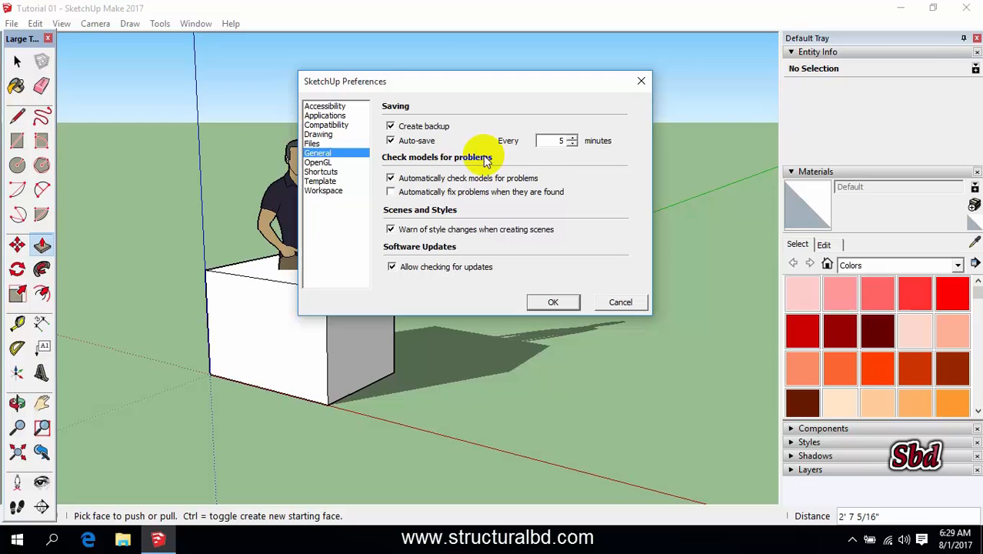
pyautogui.click(391, 140)
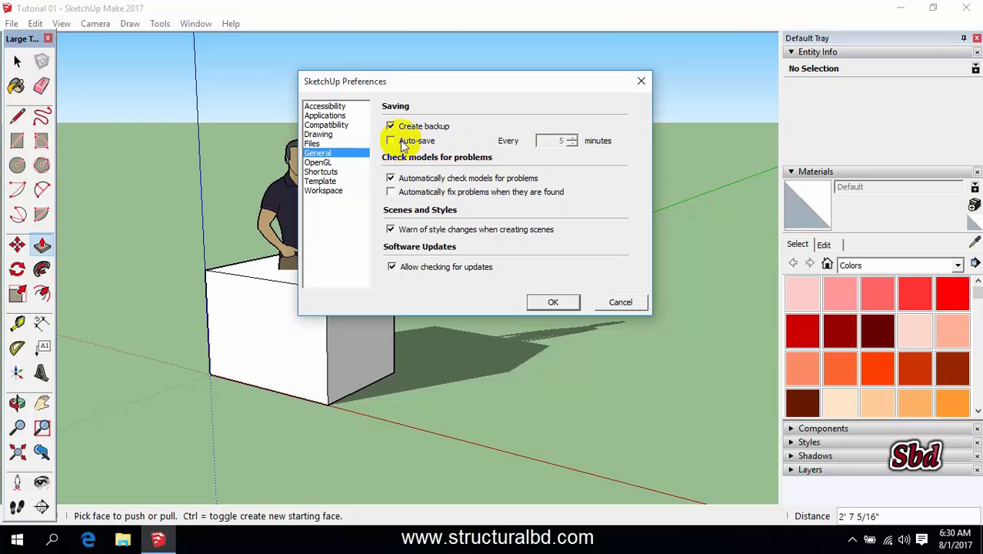
pyautogui.click(390, 140)
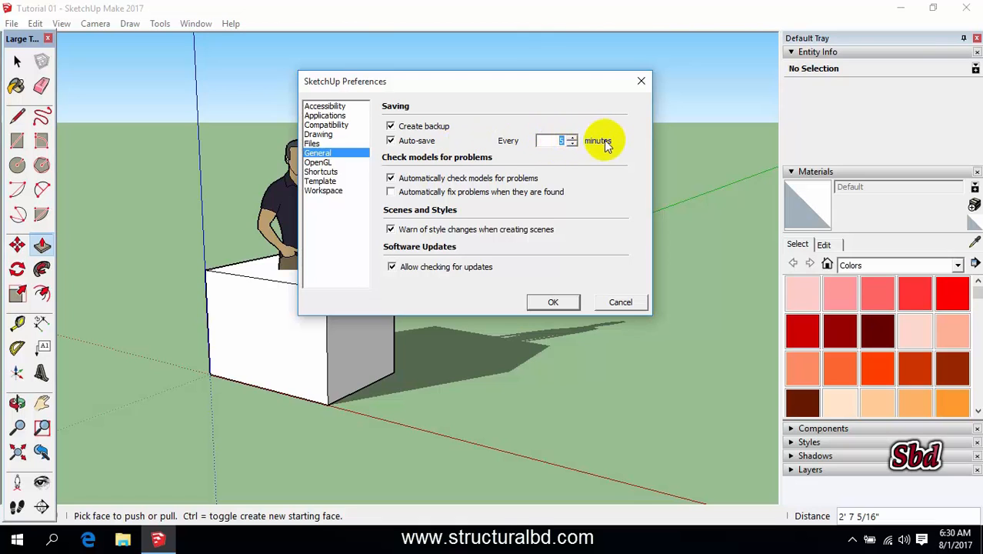
# Try the metric simple template, revert to Simple Template - Feet and Inches, and show Workspace settings.
pyautogui.click(320, 182)
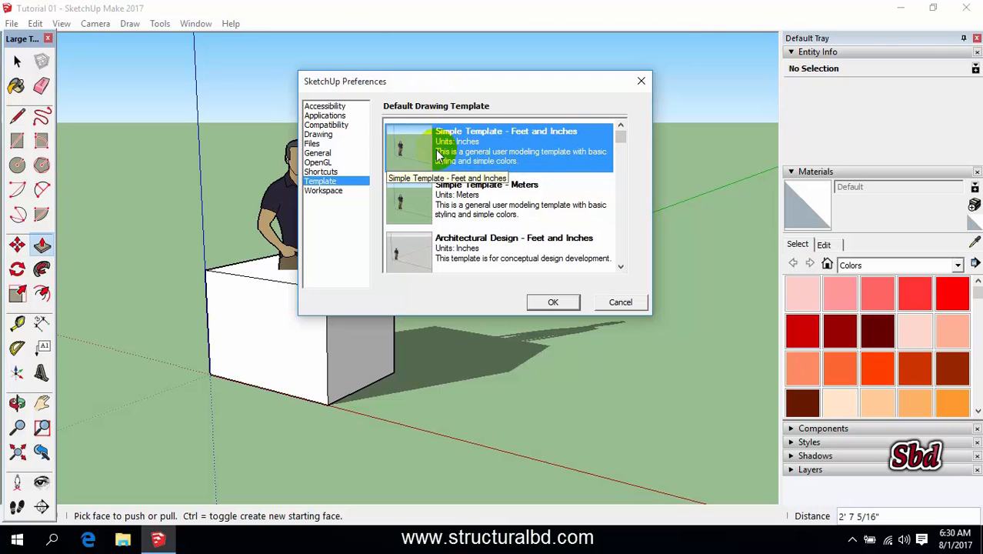
pyautogui.click(500, 200)
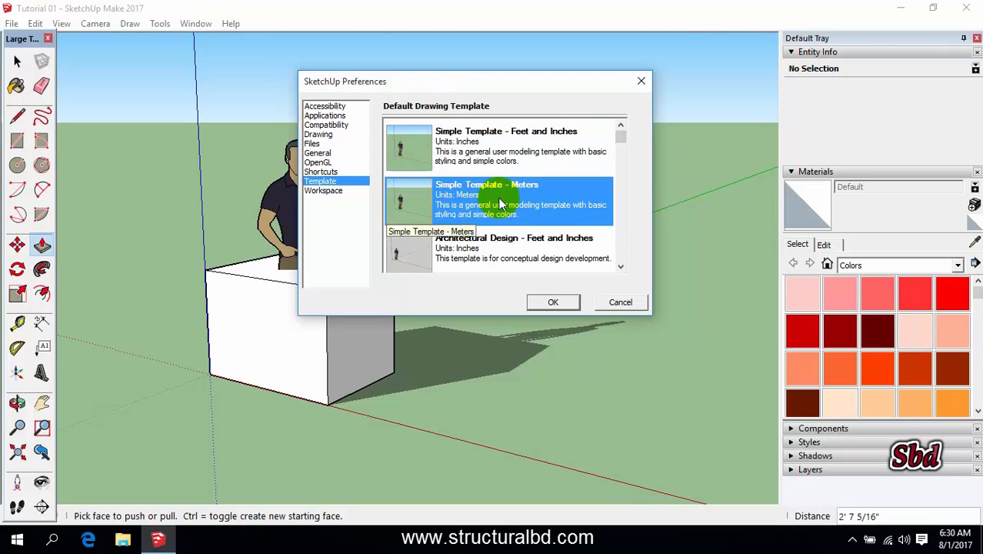
pyautogui.click(523, 146)
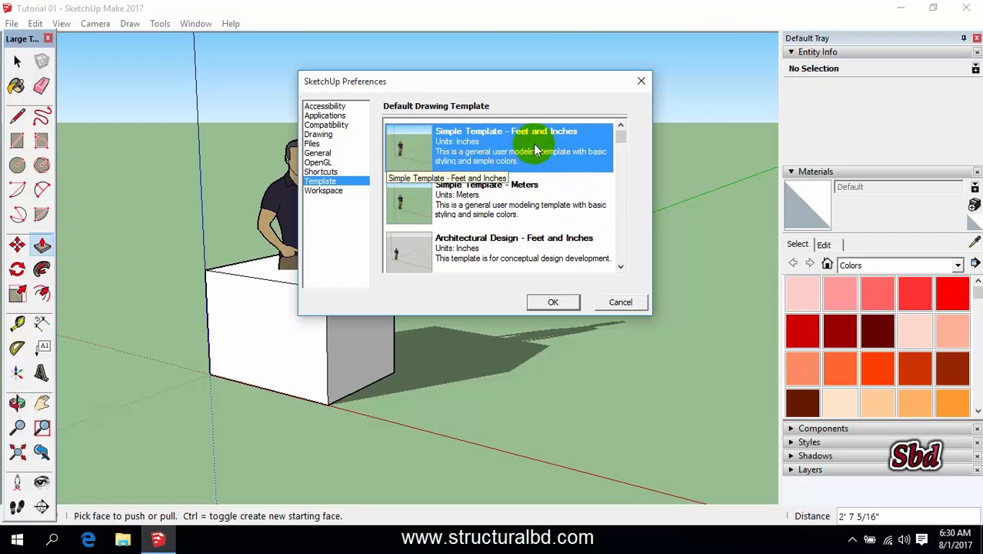
pyautogui.click(323, 191)
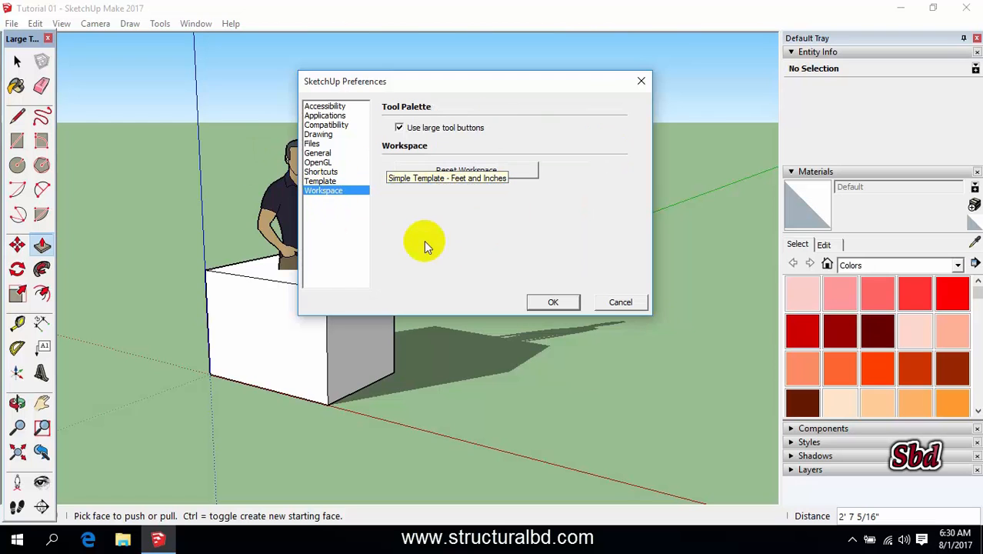
# Close the Preferences window with OK, returning to the box beside the figure.
pyautogui.click(552, 301)
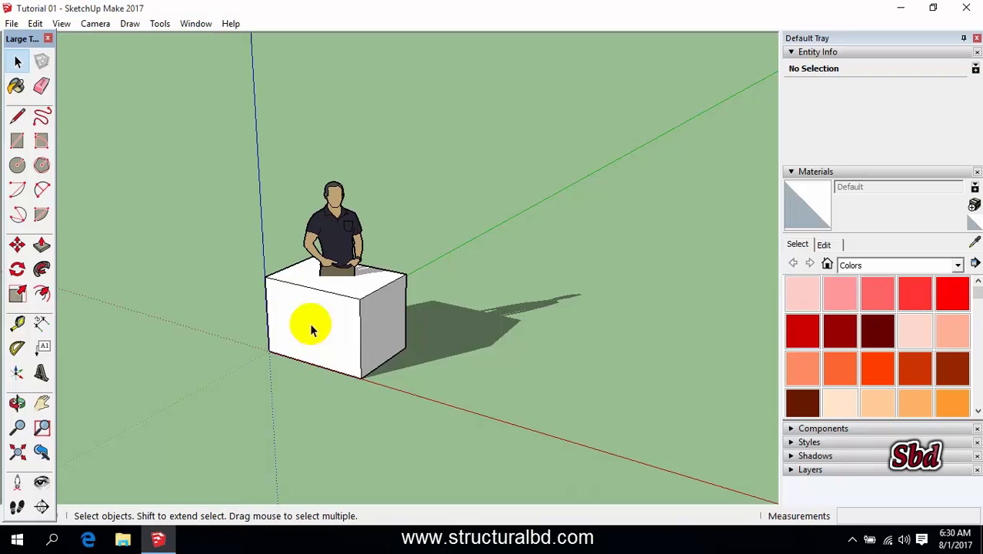
pyautogui.moveTo(234, 280)
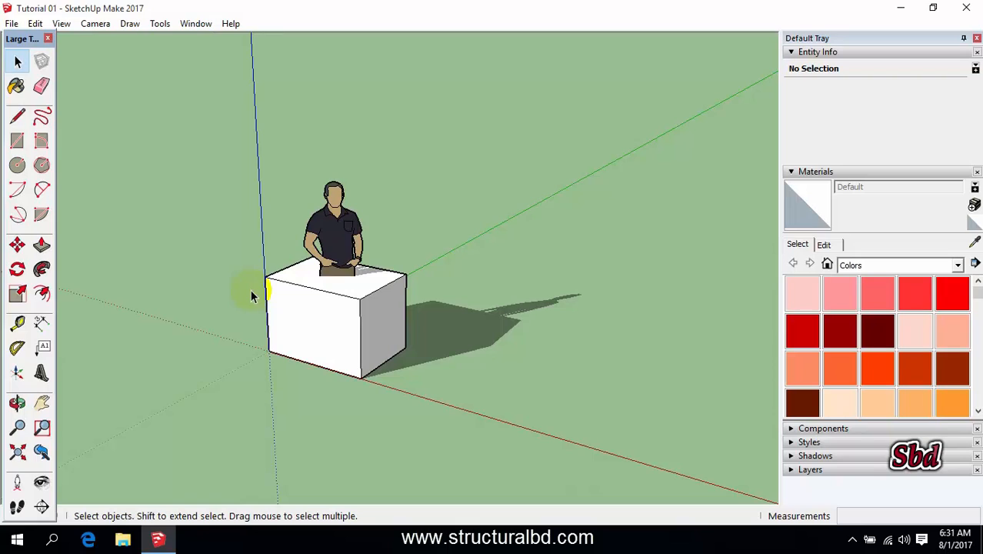
pyautogui.moveTo(480, 323)
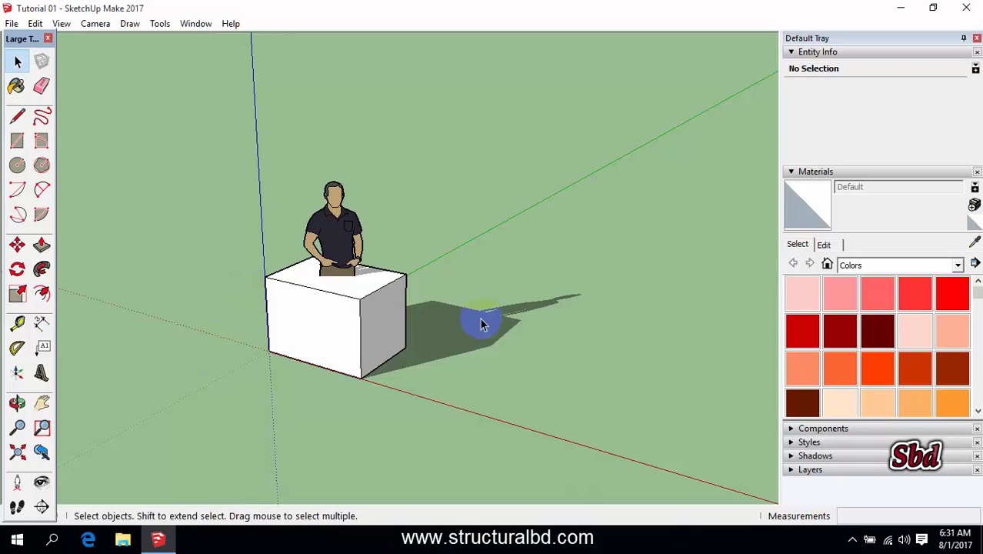
pyautogui.moveTo(418, 319)
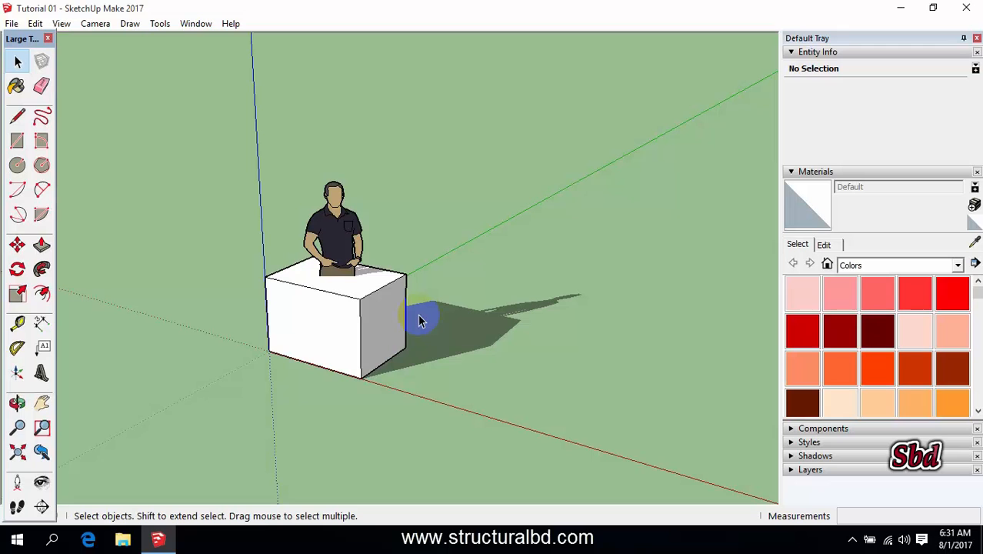
pyautogui.moveTo(895, 508)
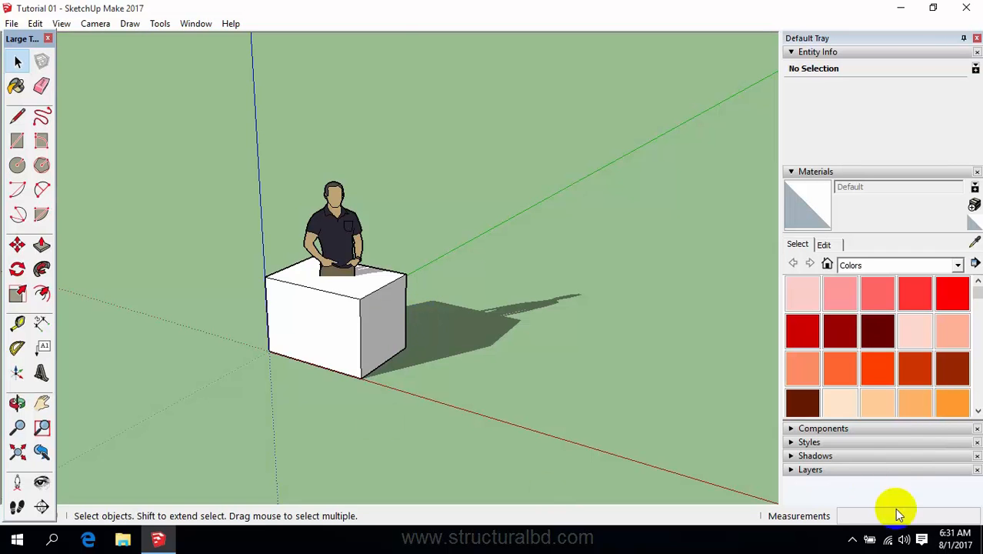